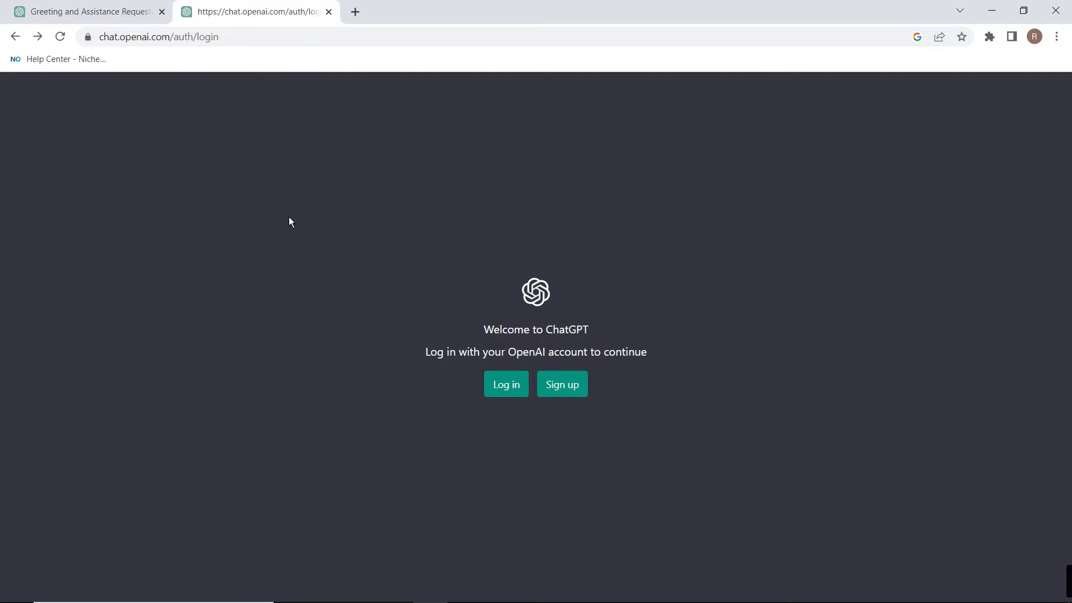
mouse_move(337, 197)
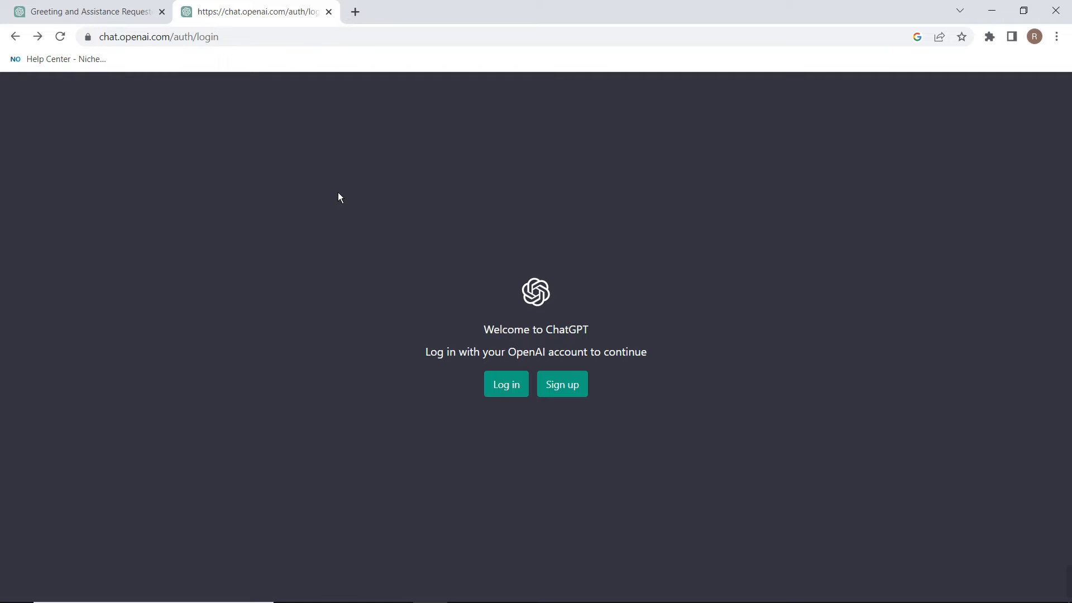
- Search Google for 'openai', open the OpenAI site, then return to the ChatGPT login tab
click(354, 12)
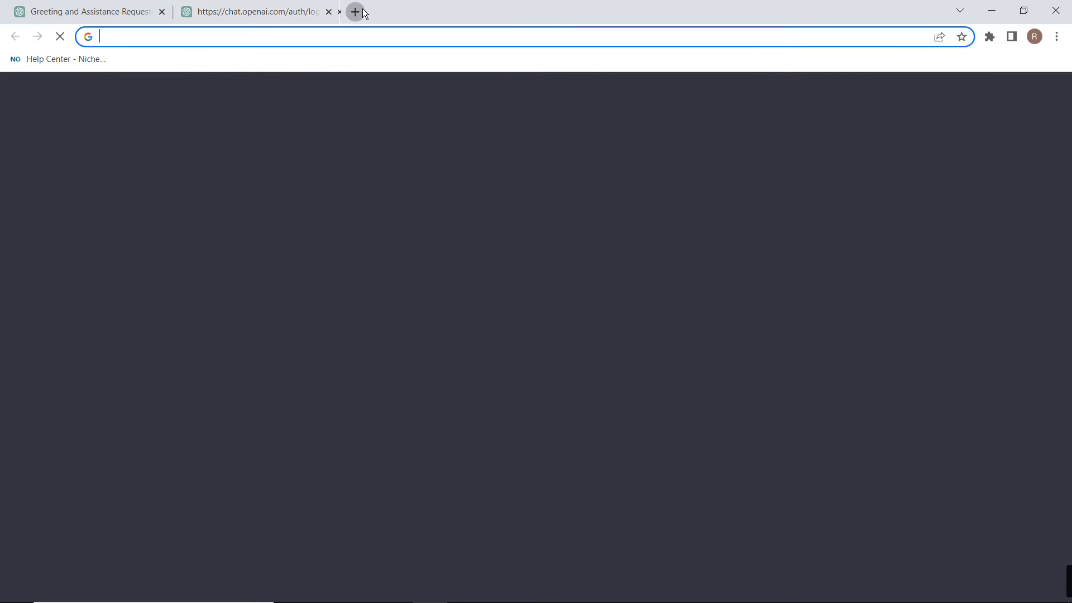
text(openai)
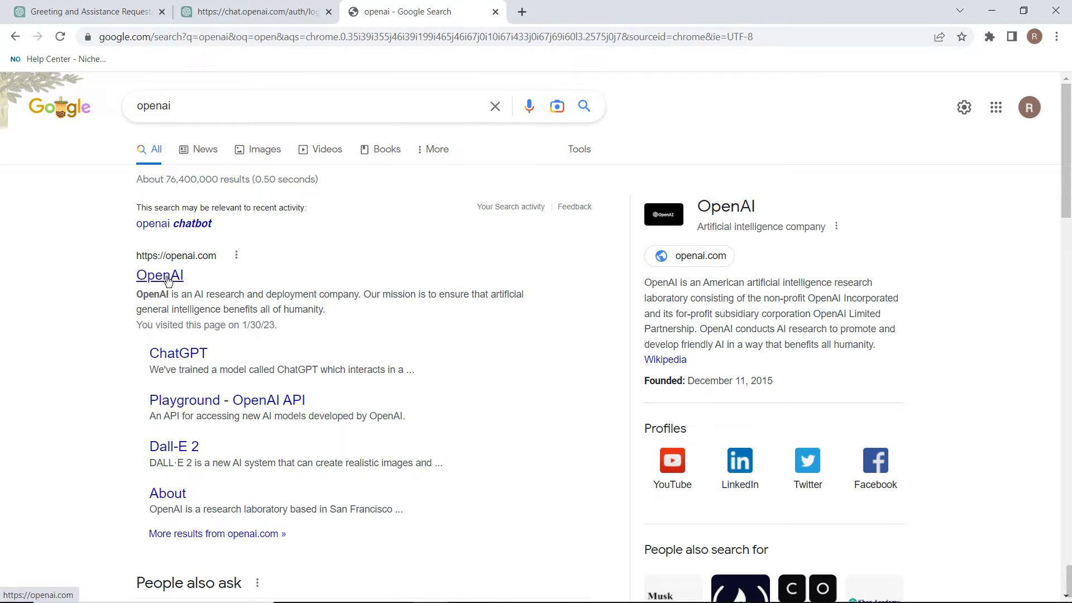
click(161, 275)
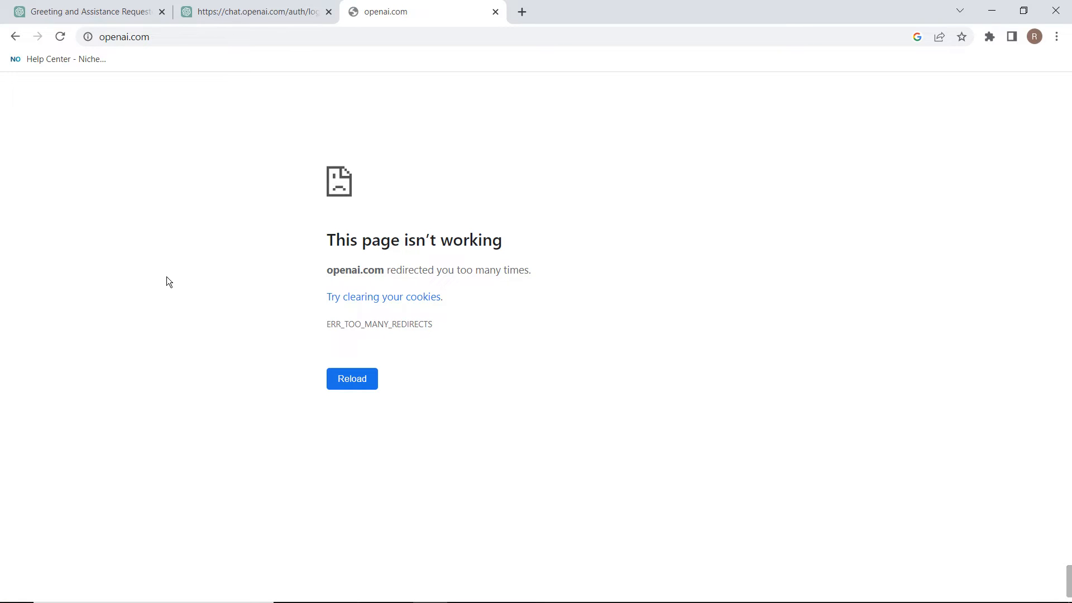
mouse_move(513, 295)
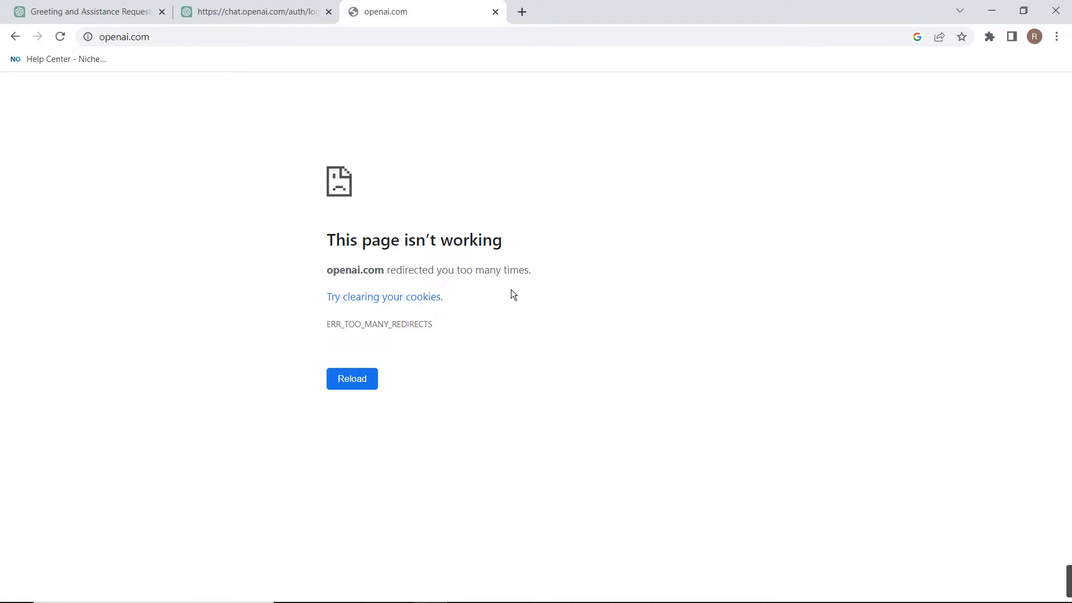
mouse_move(266, 74)
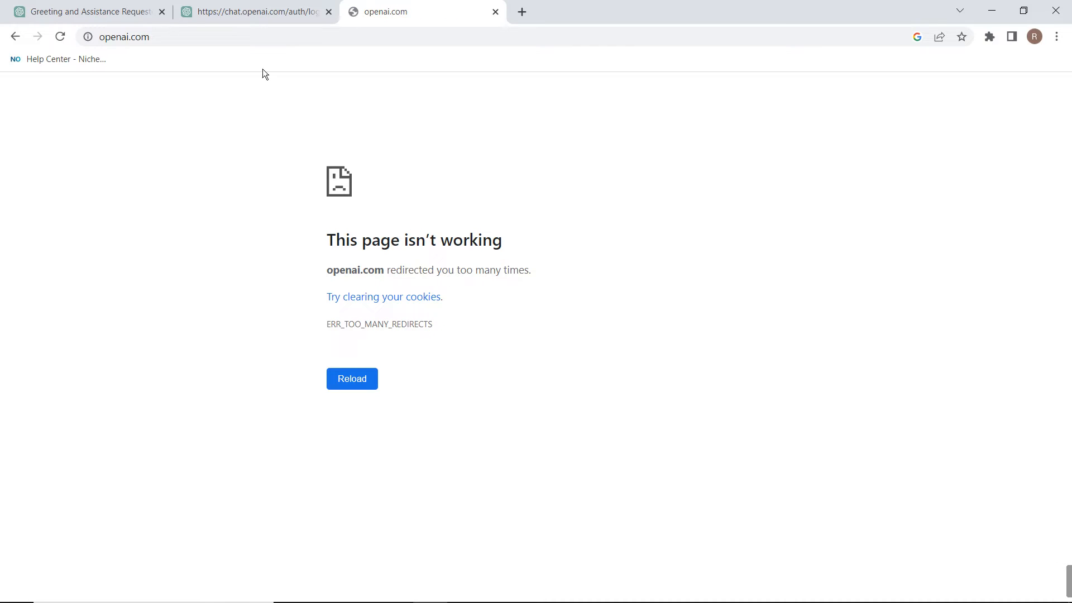
click(253, 12)
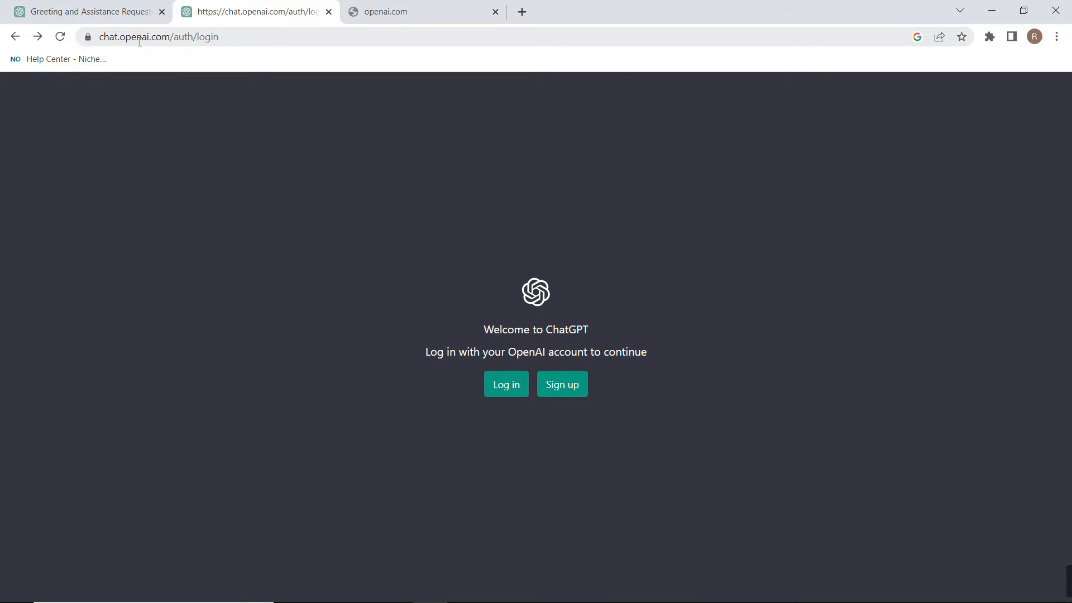
double_click(136, 37)
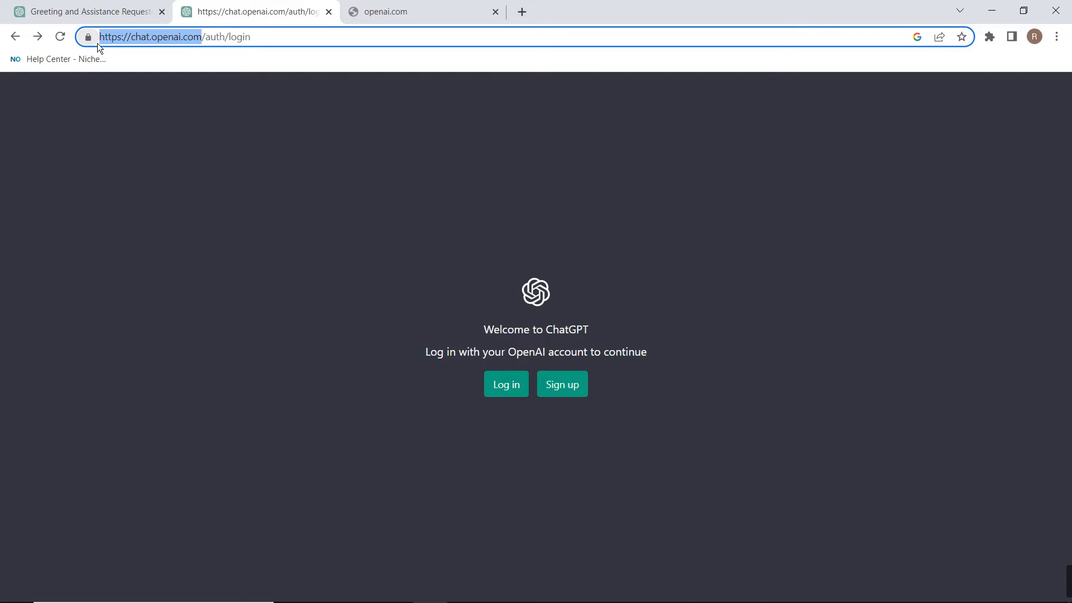
click(174, 36)
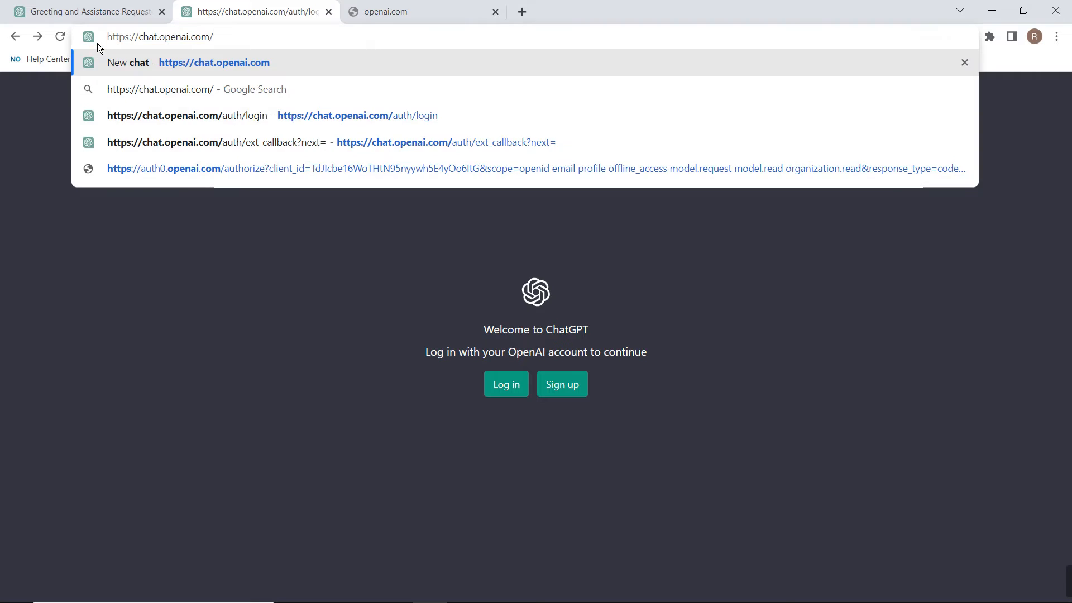
key(Enter)
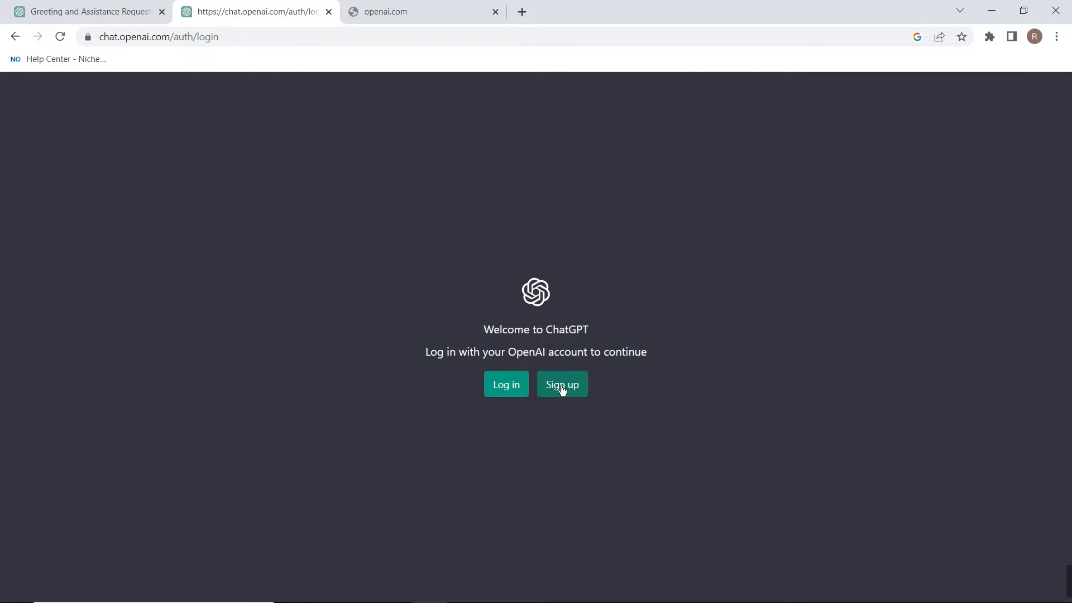
mouse_move(588, 391)
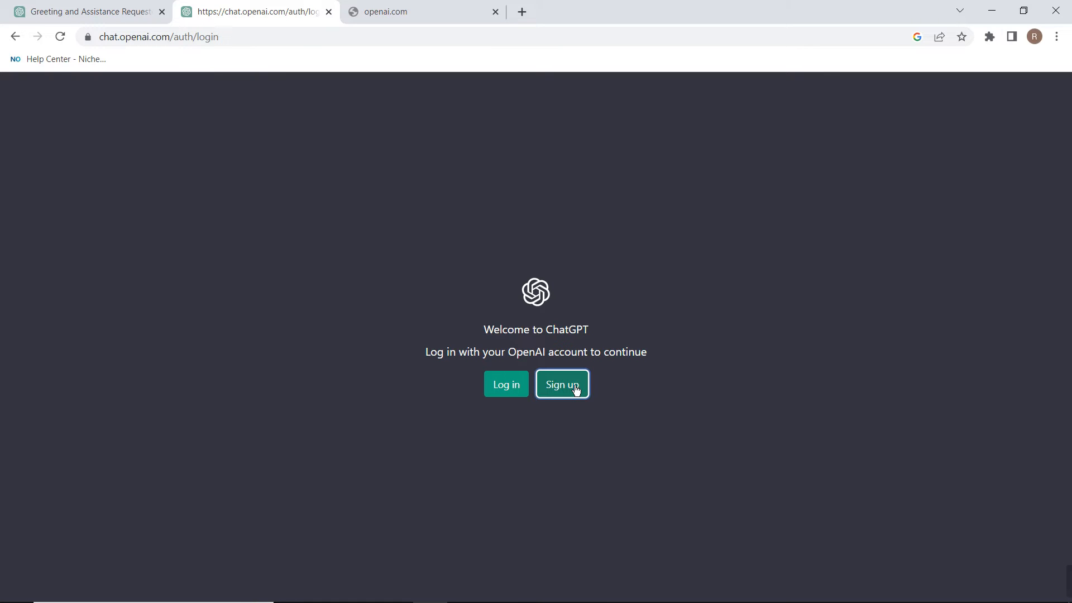
click(562, 384)
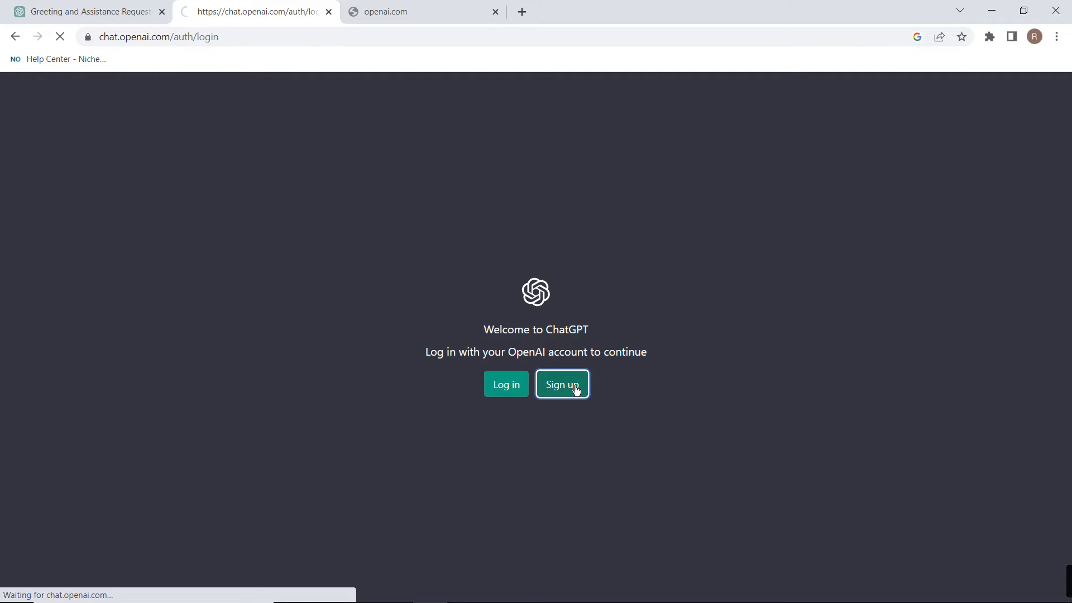
click(561, 384)
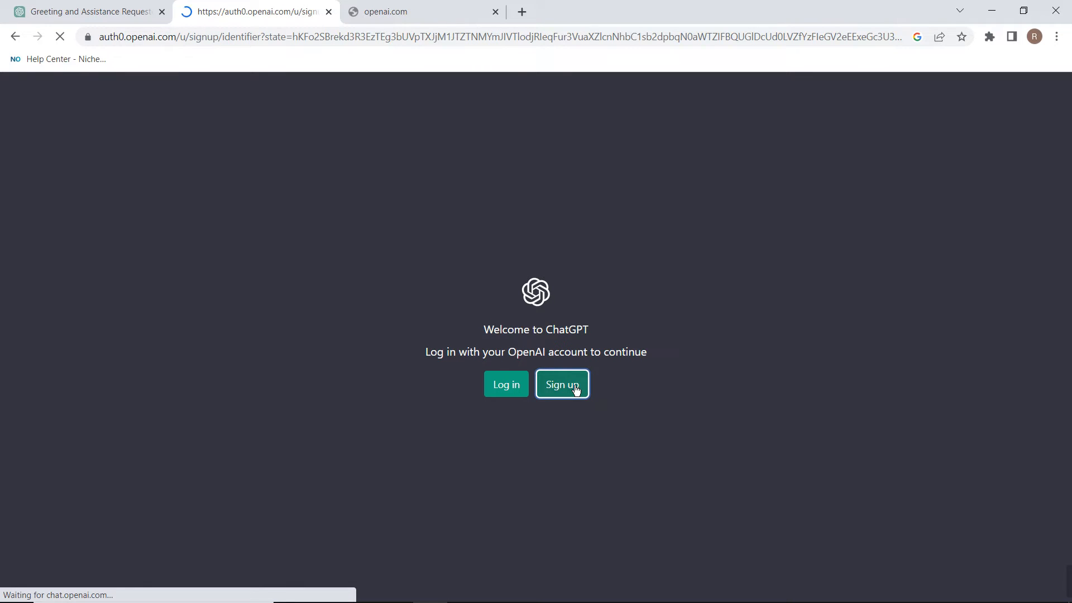
click(561, 383)
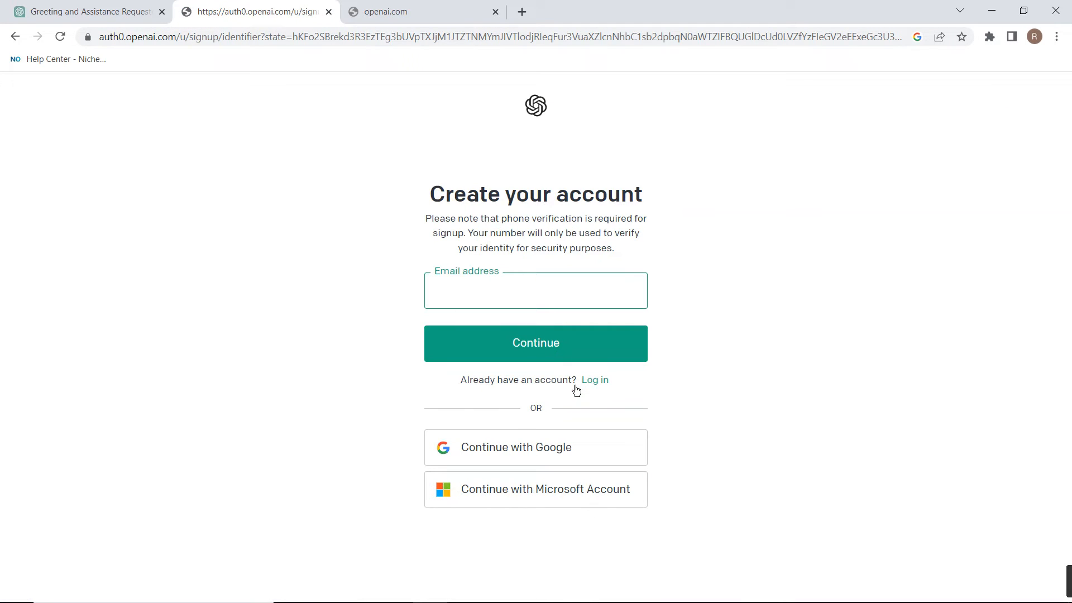
mouse_move(369, 436)
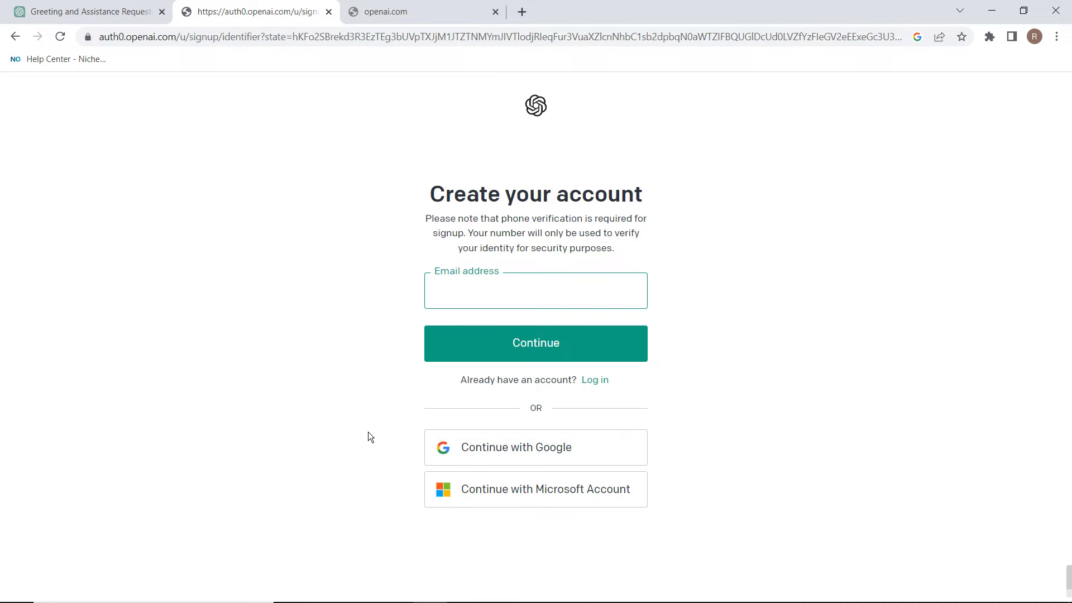
click(536, 290)
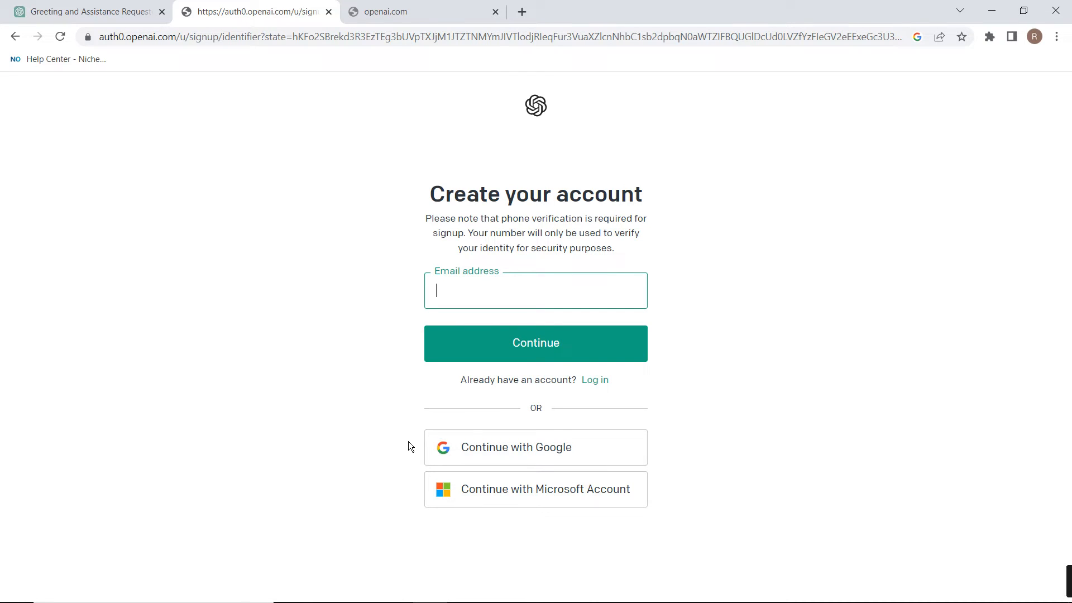
mouse_move(558, 456)
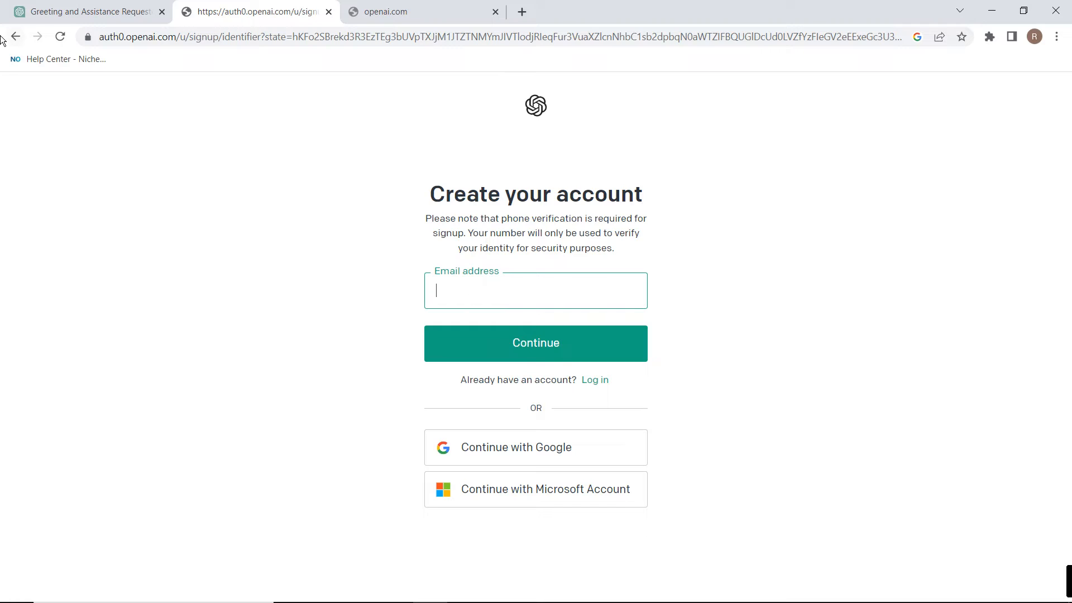
click(535, 343)
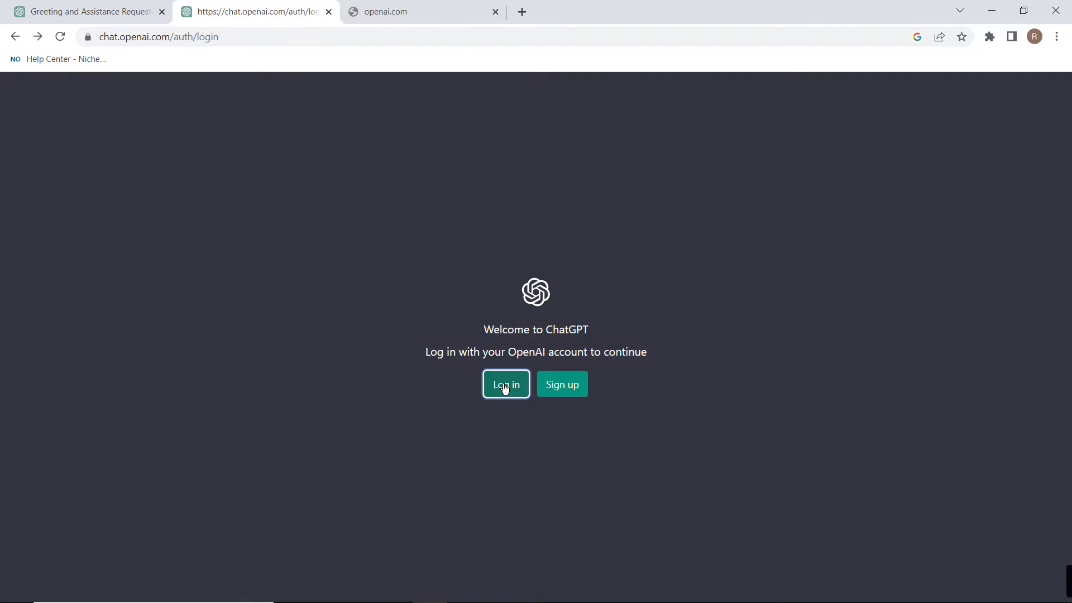
- Log in to ChatGPT, toggle light then back to dark theme, and focus the new chat
click(506, 384)
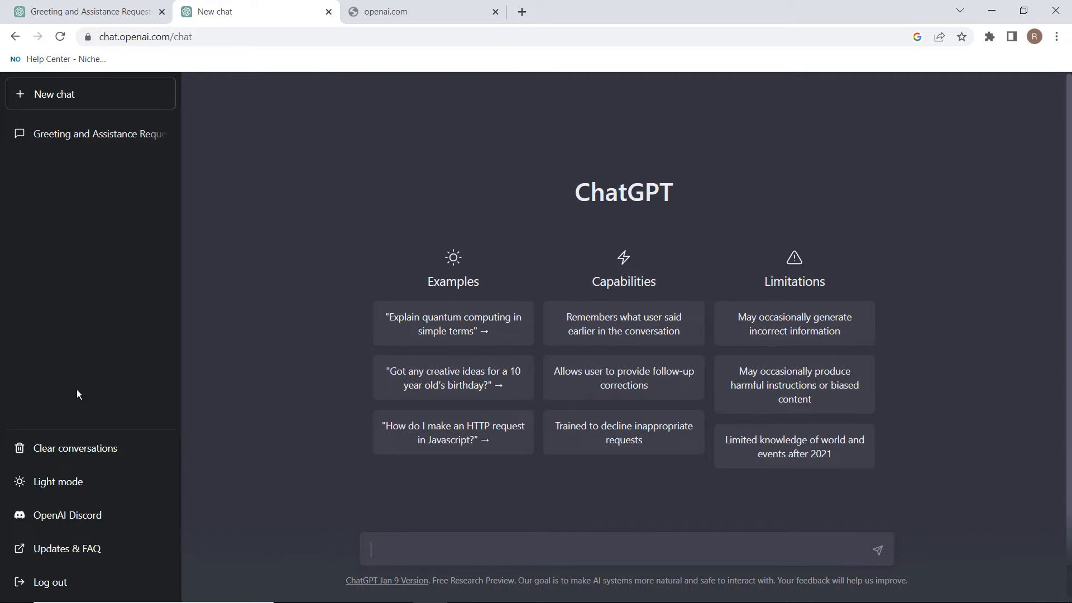
click(57, 482)
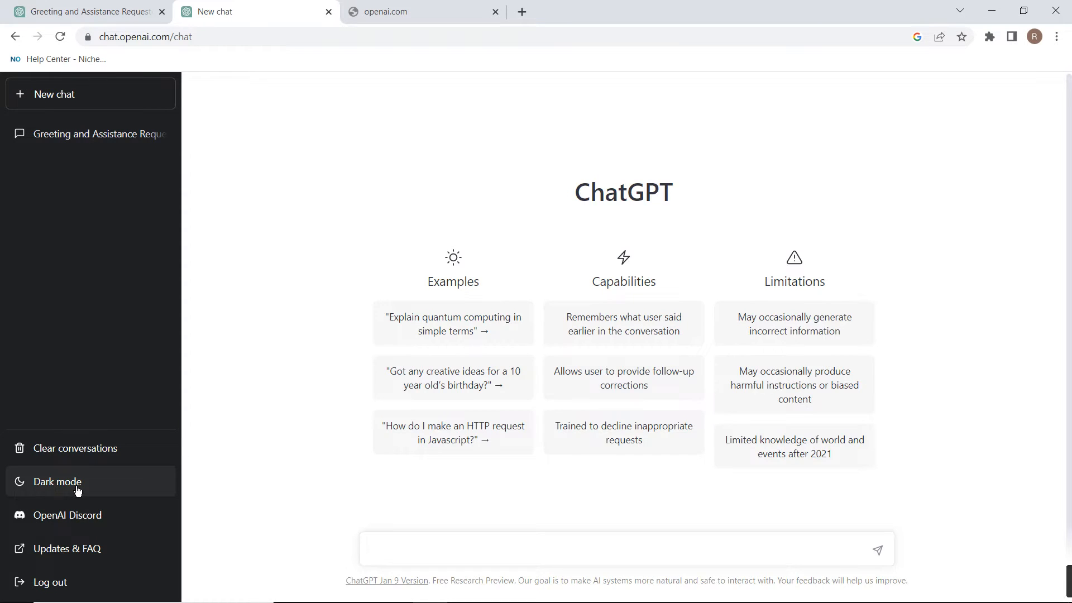
click(57, 482)
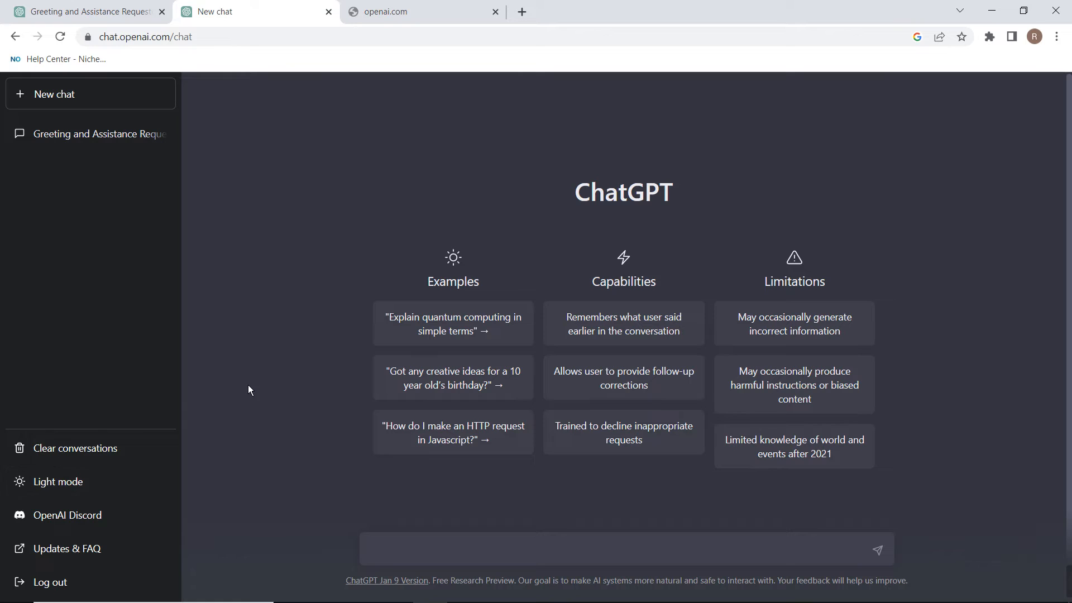
click(403, 548)
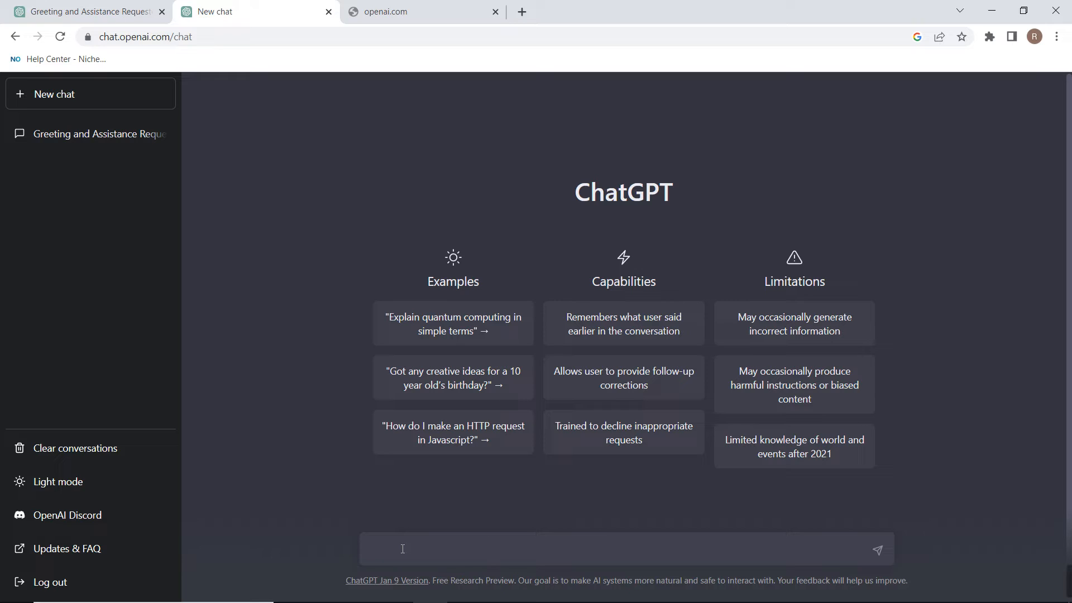
- Send the prompt 'help me to write post on topic mobile app development'
text(h)
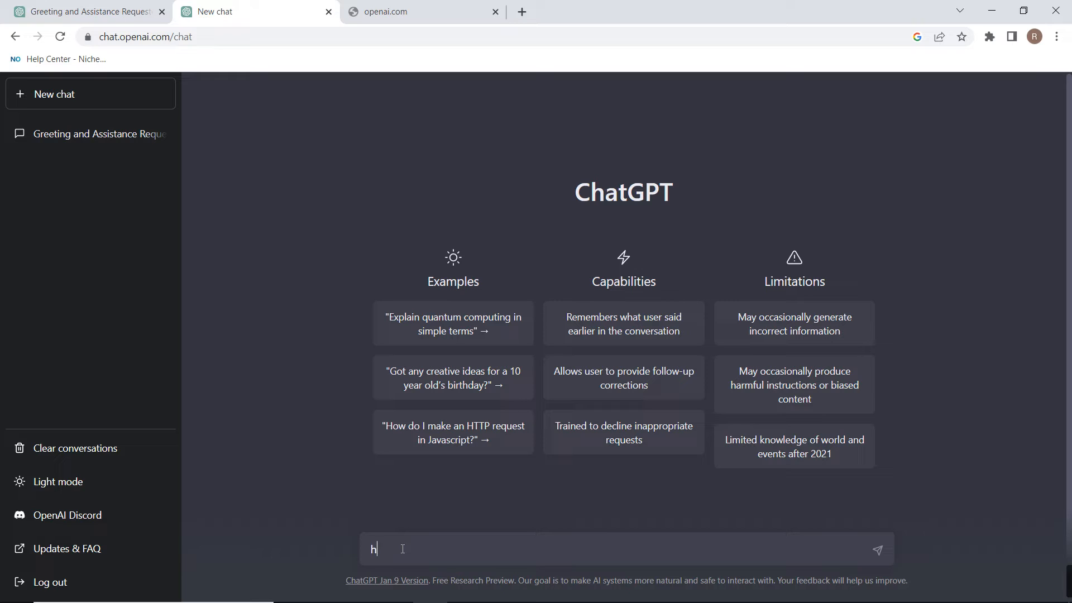
text(elp me to e)
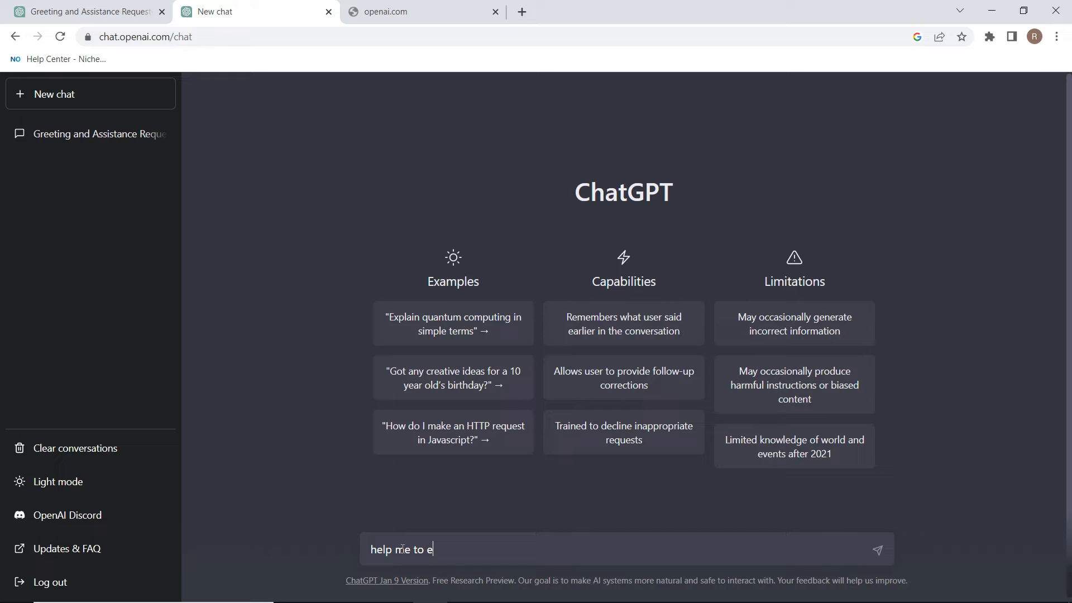
key(Backspace)
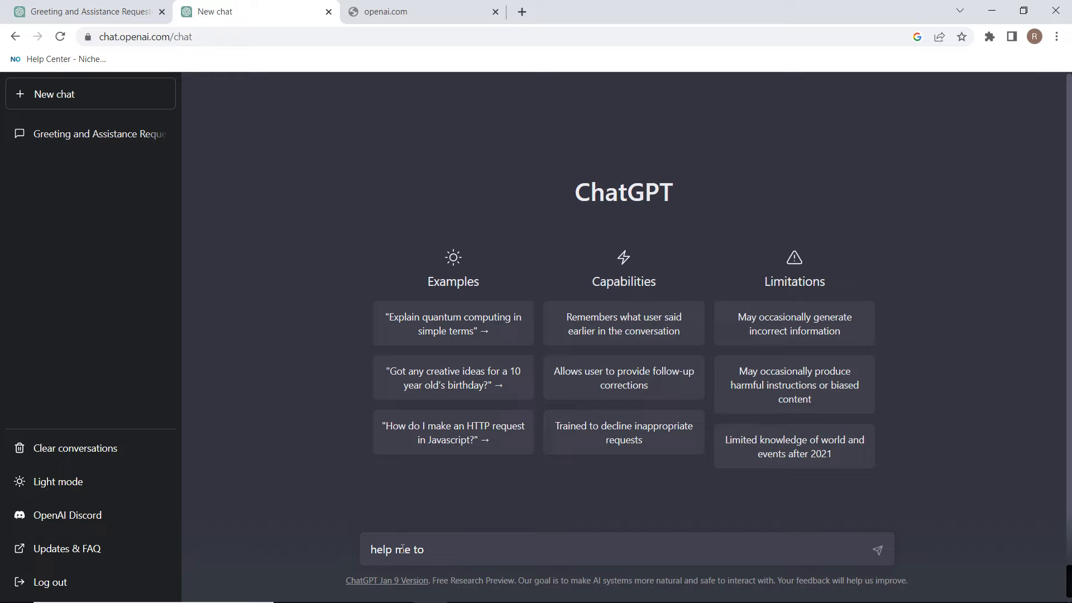
text(write oos)
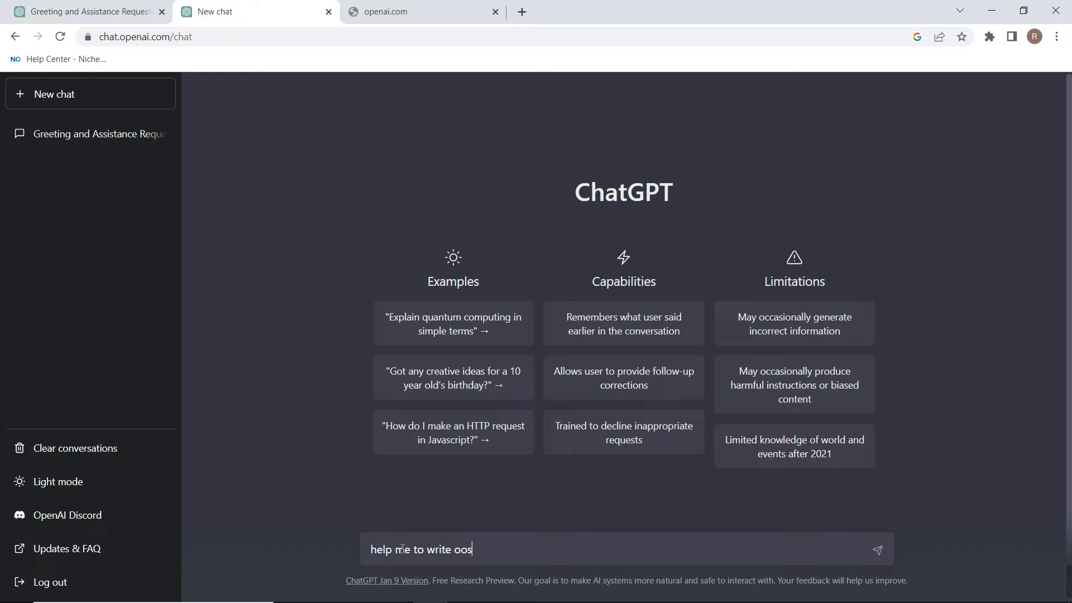
text(post on topic)
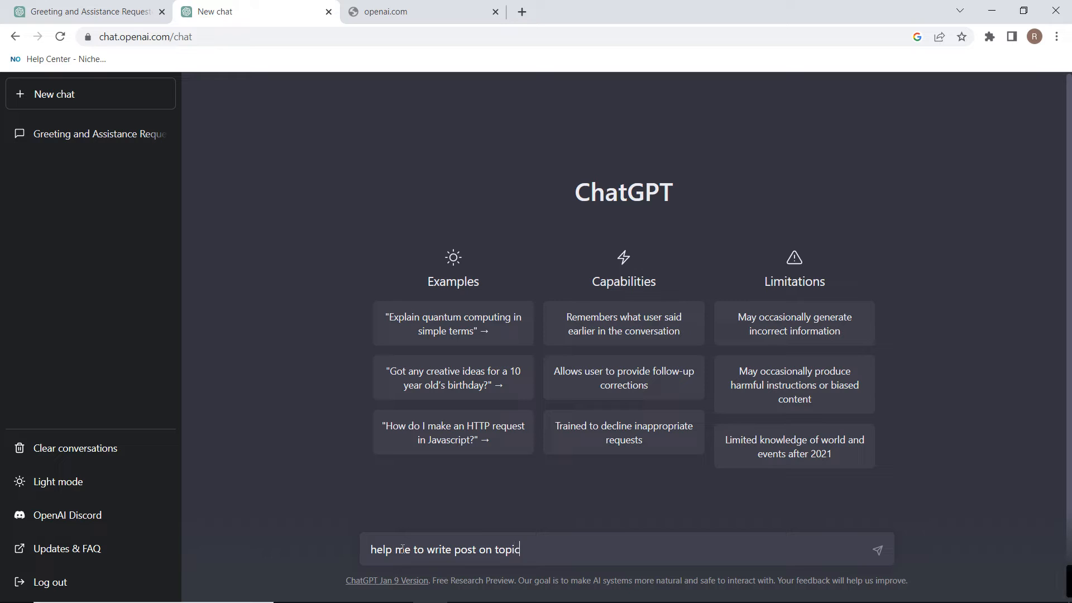
text(mobile a)
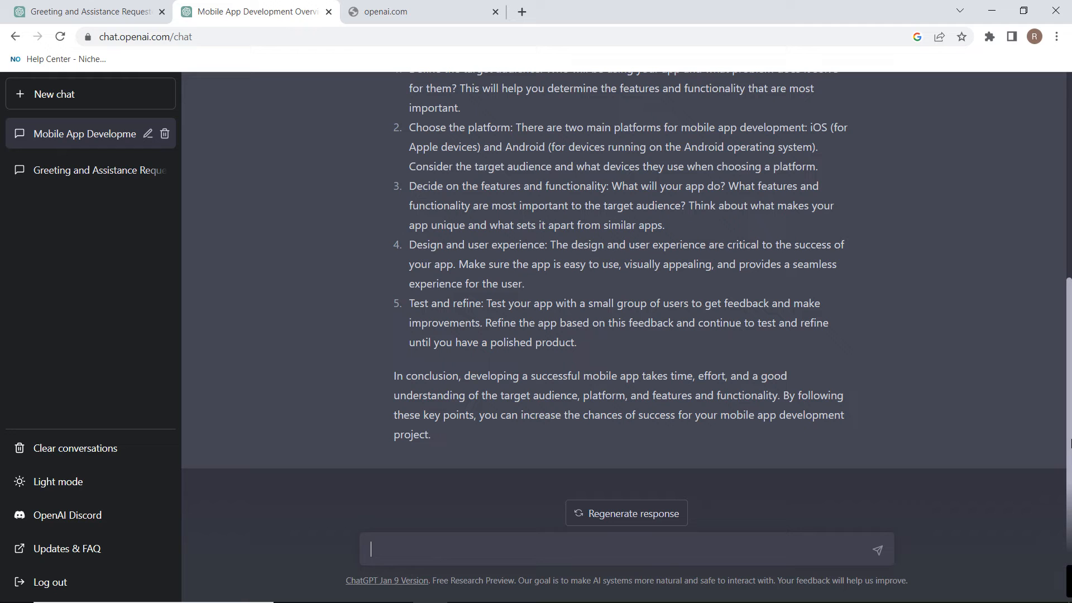
scroll(up, 3)
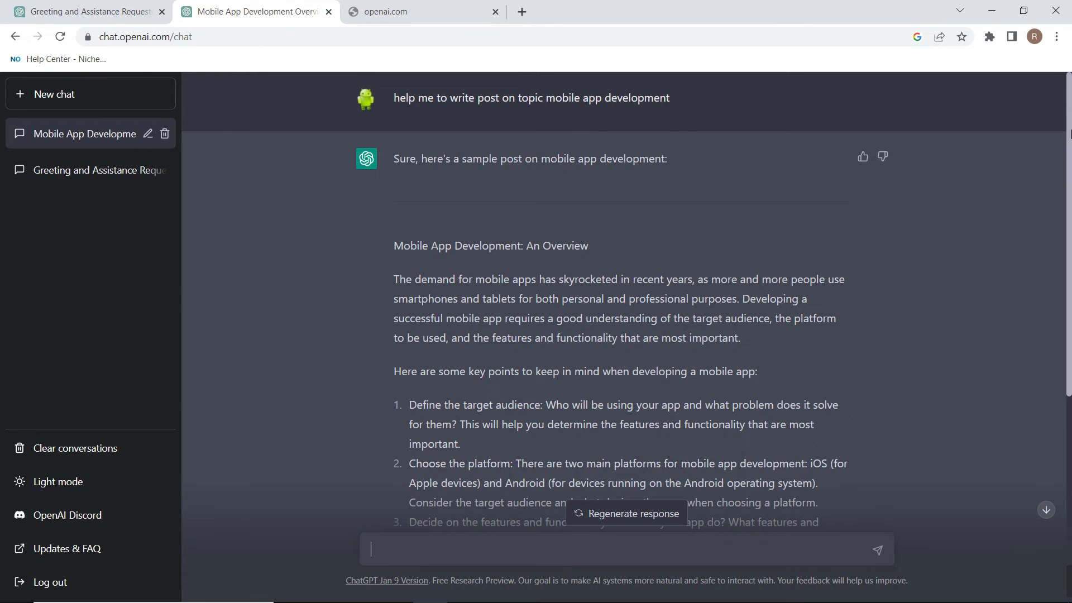
scroll(down, 3)
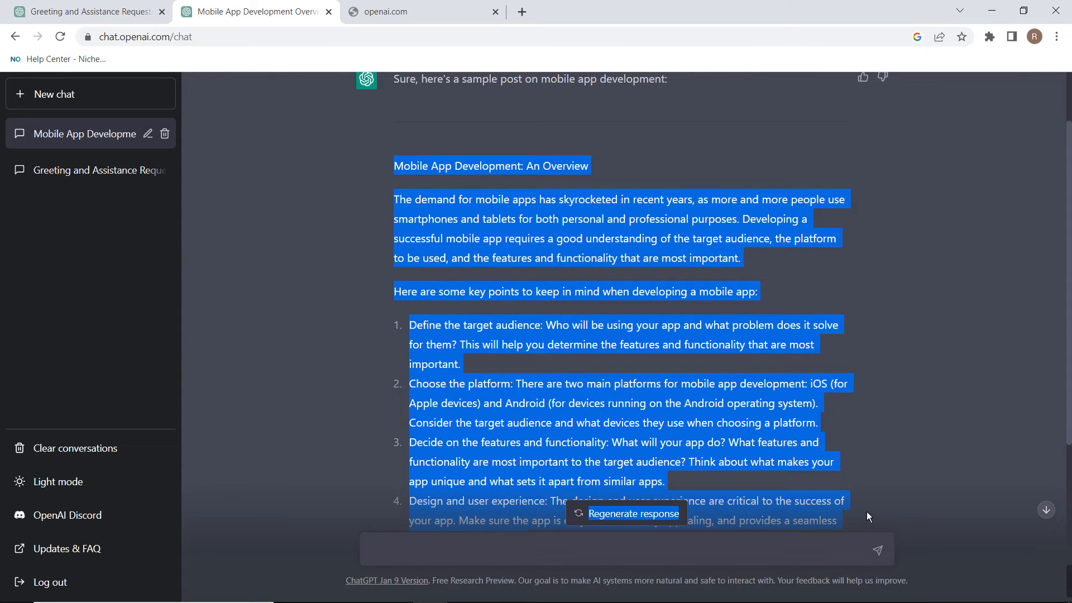
scroll(down, 3)
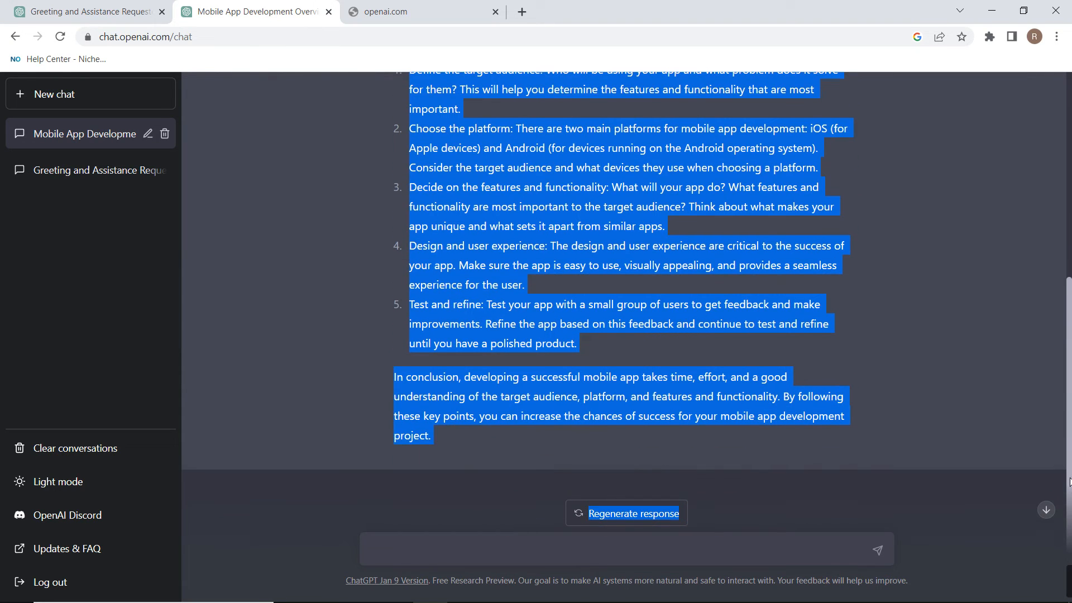
click(513, 462)
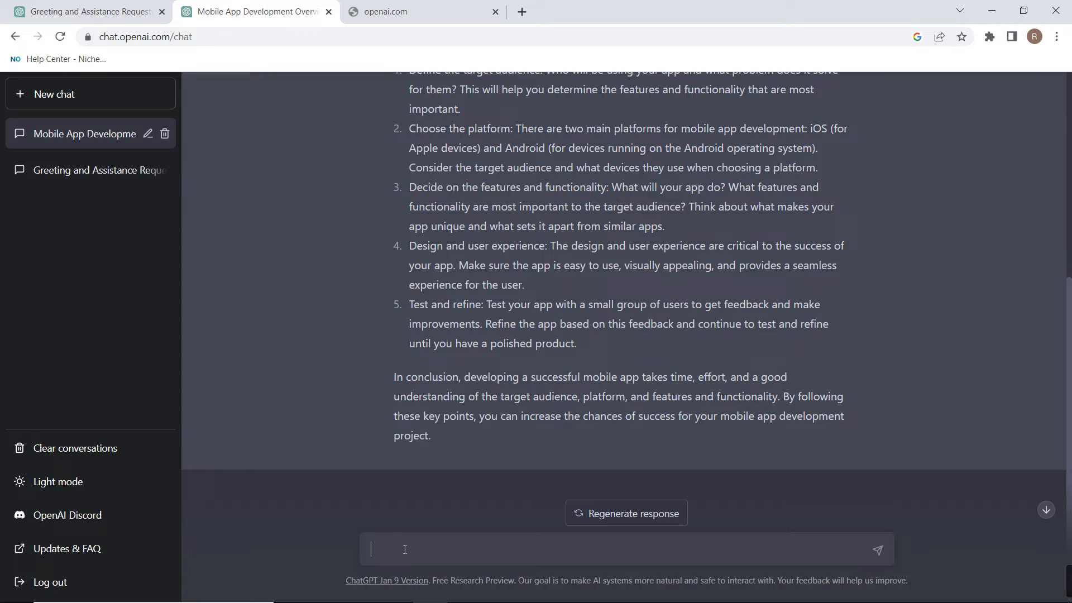
text(which is)
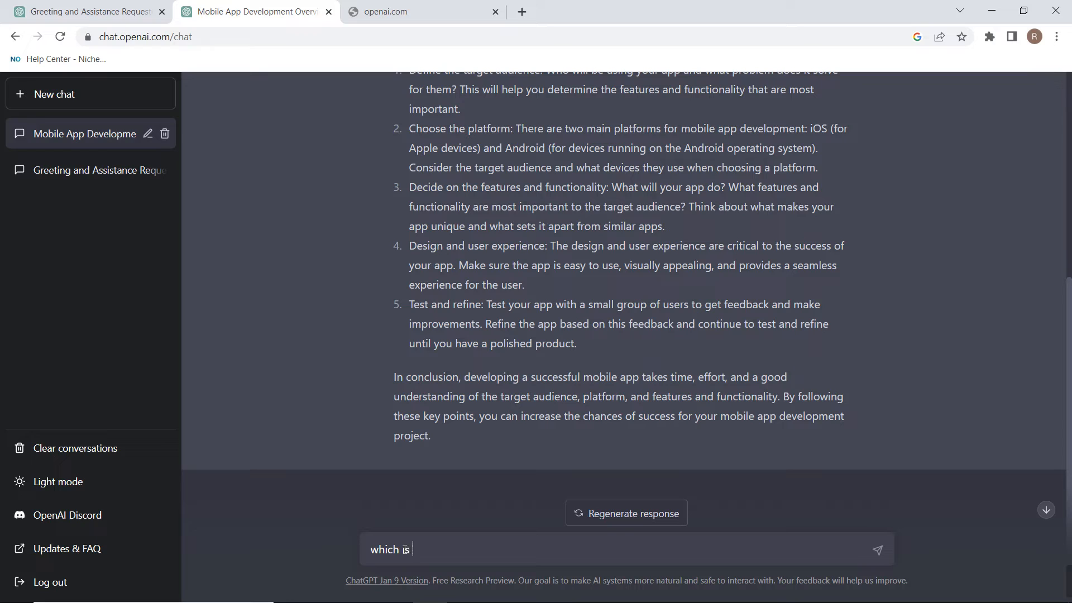
- Send the follow-up question 'which one is better Google or ChatGpt'
text(o)
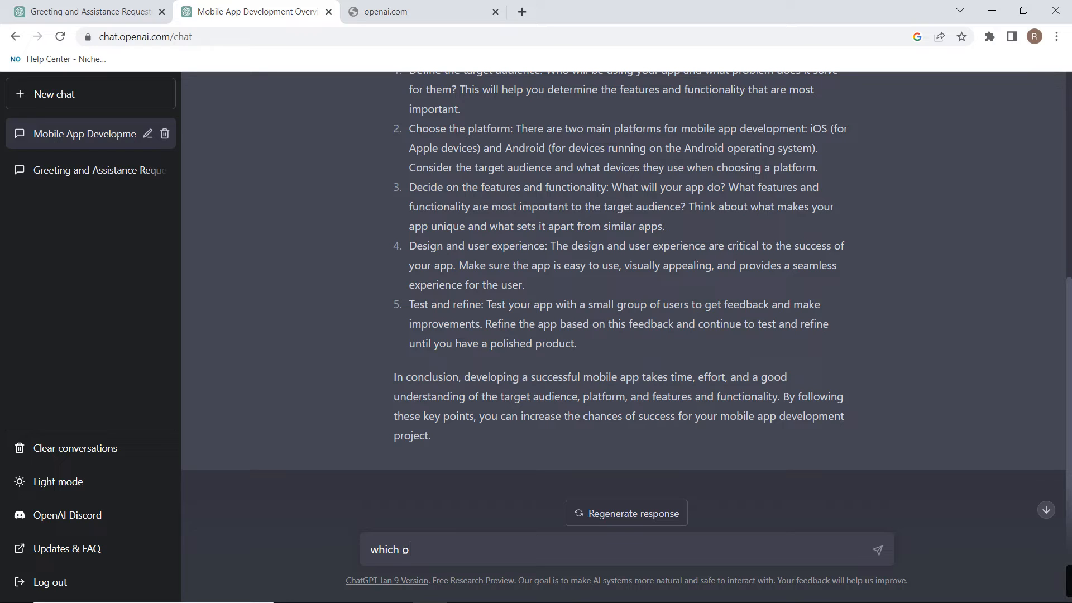
text(ne is better)
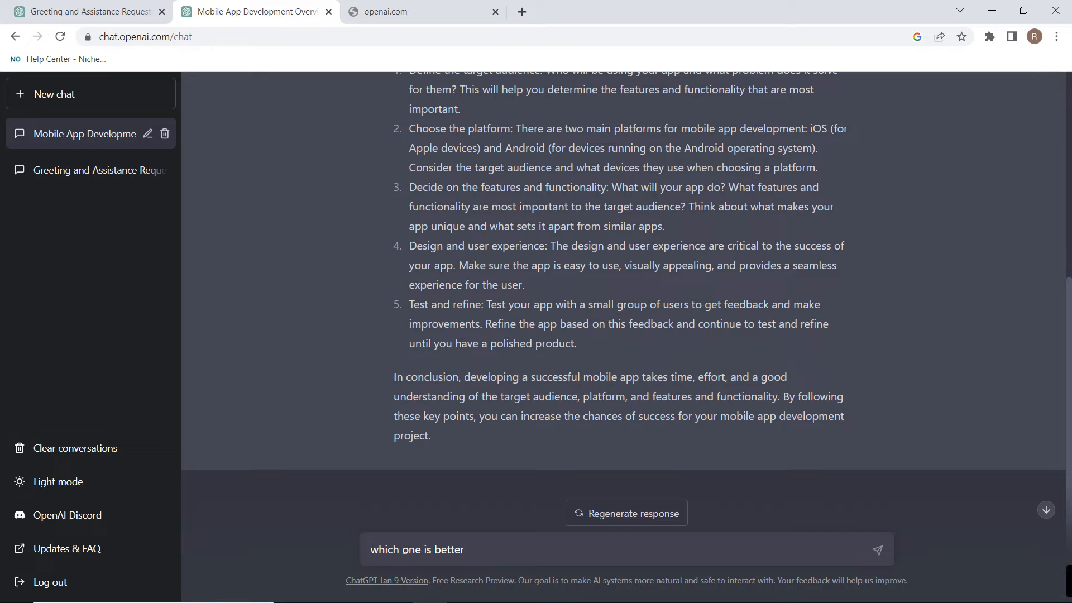
text(Go)
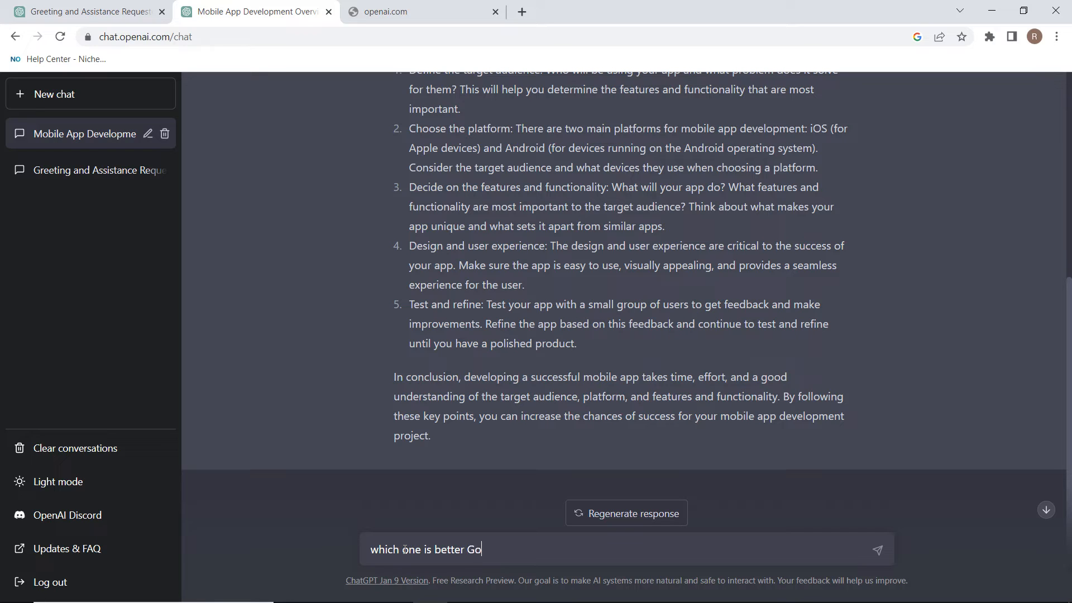
text(ogle or)
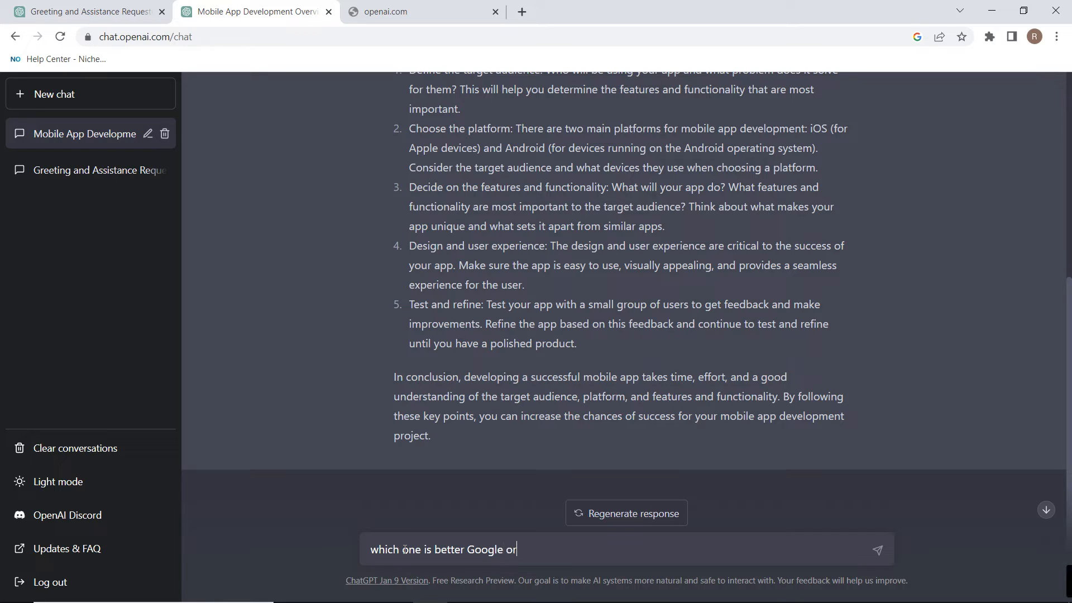
text(Chat)
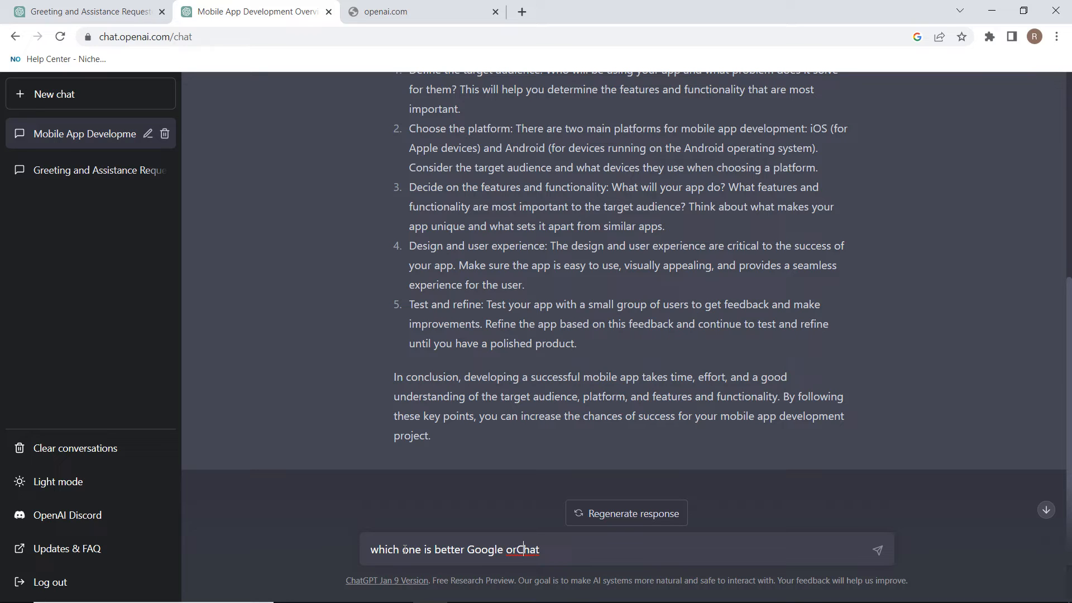
text(ChatGp)
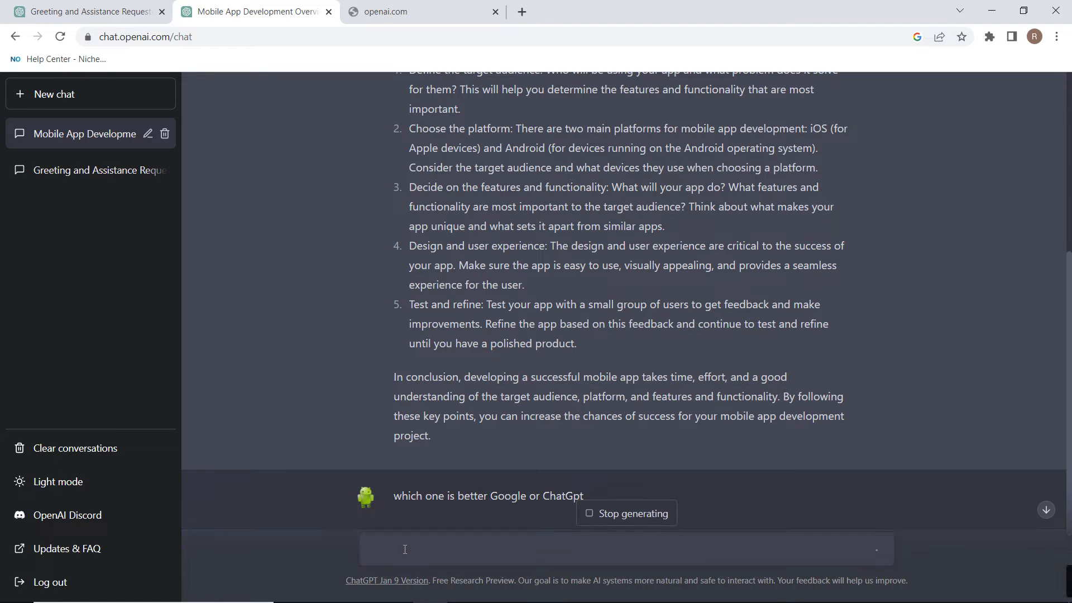
- Regenerate the stalled reply until ChatGPT explains Google's and ChatGPT's different strengths
click(404, 549)
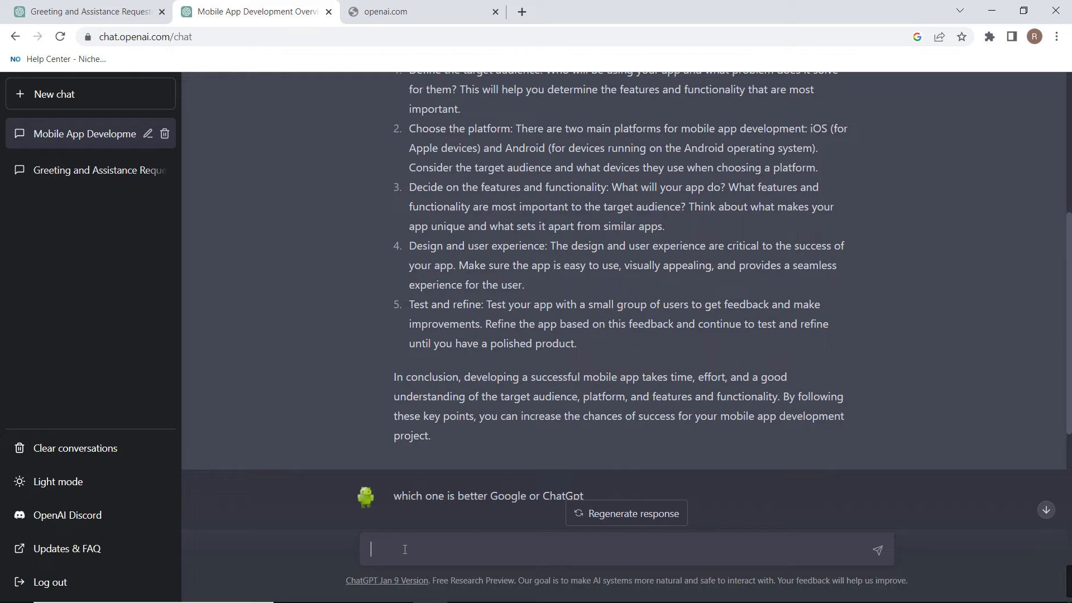
click(405, 549)
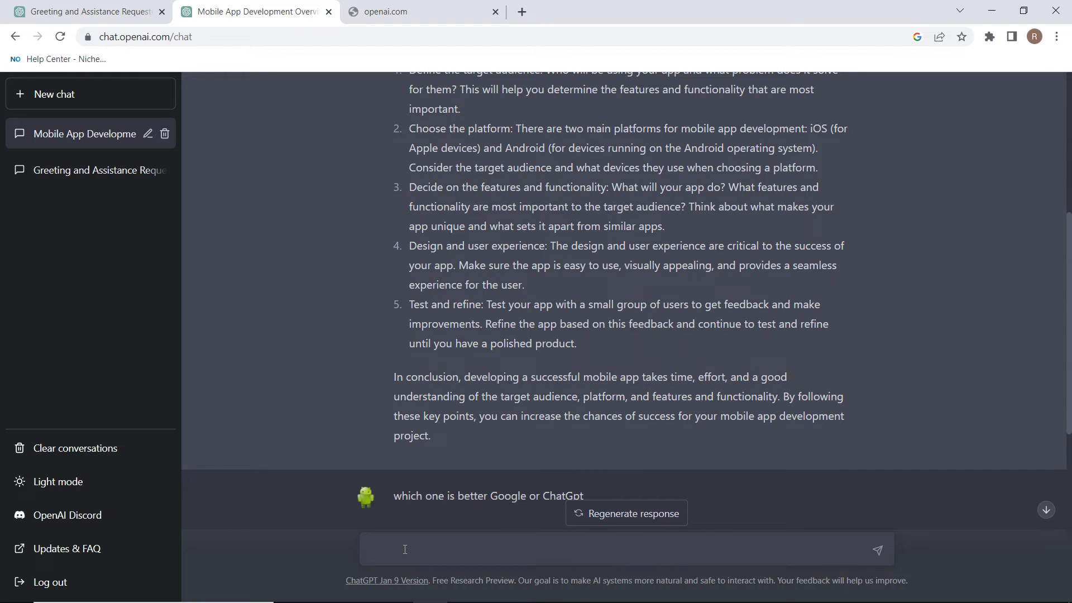
click(626, 514)
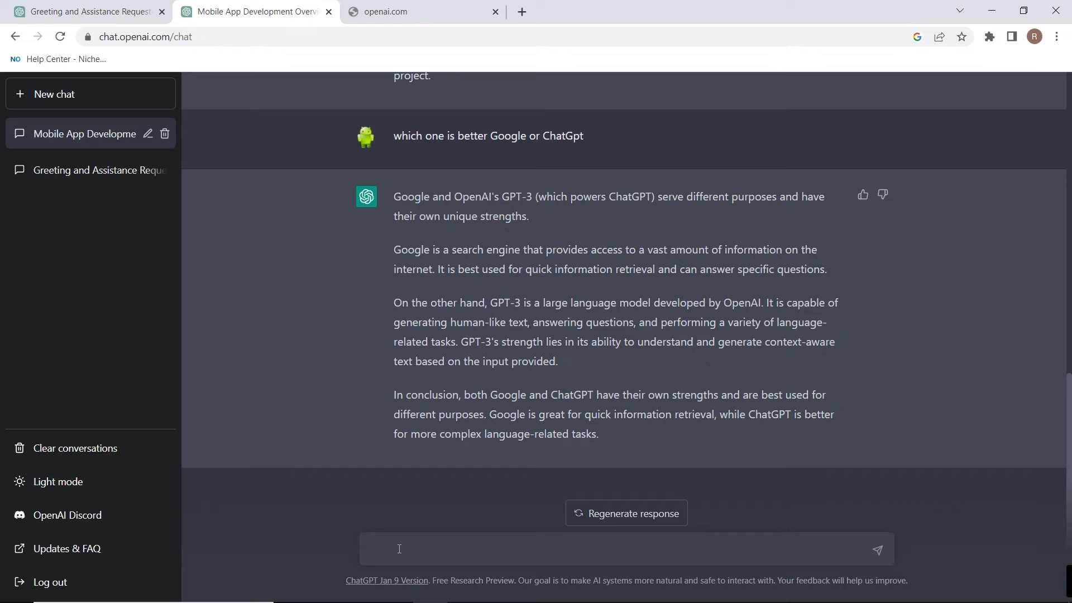
click(399, 549)
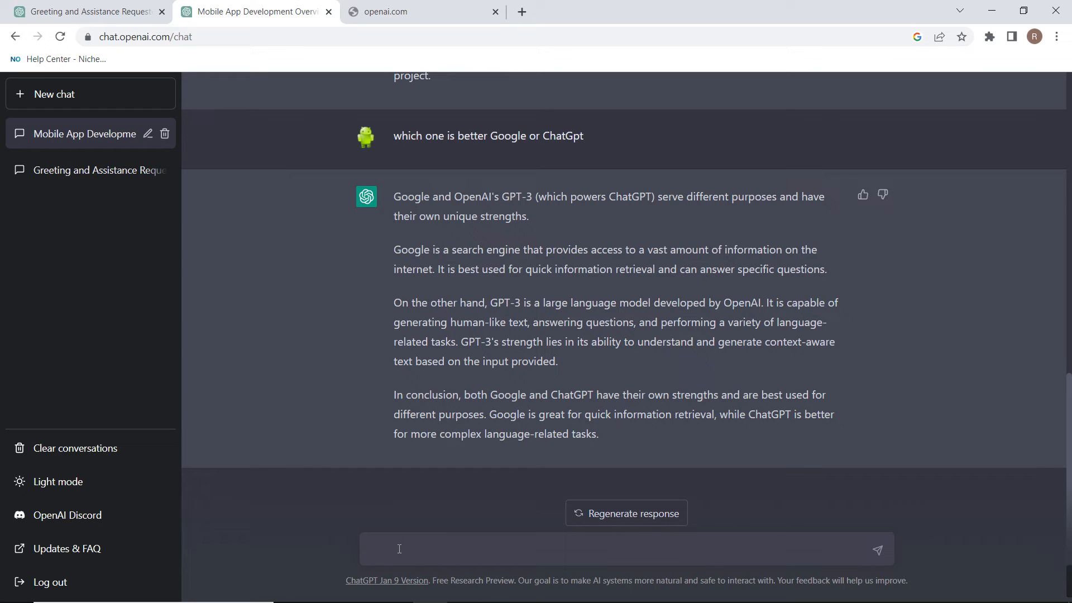
- Type 'help me to write a resume for post of software development in google' into the message box
click(399, 549)
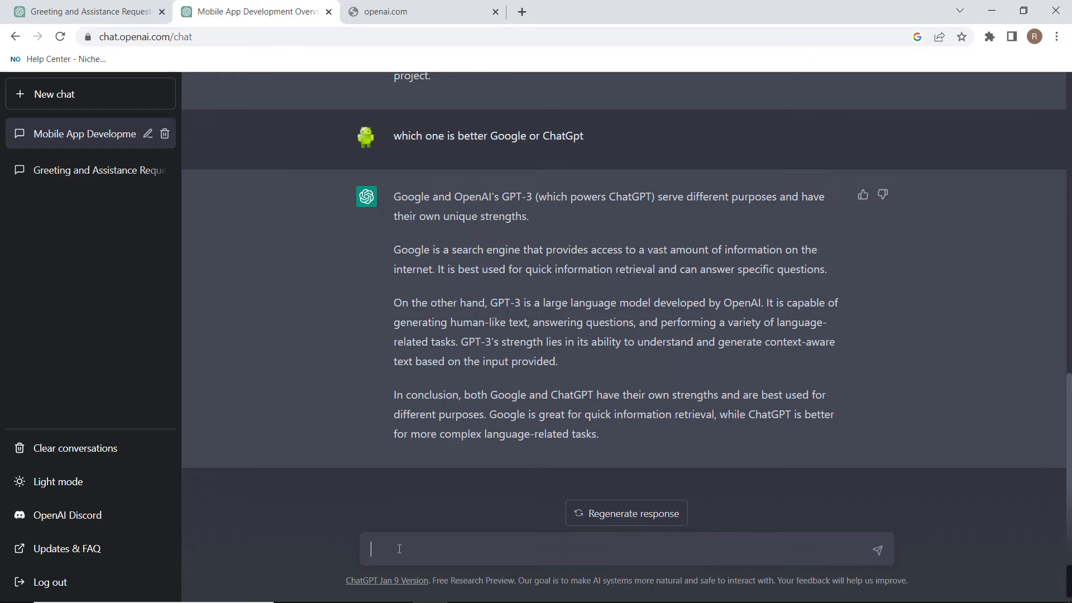
text(help me to)
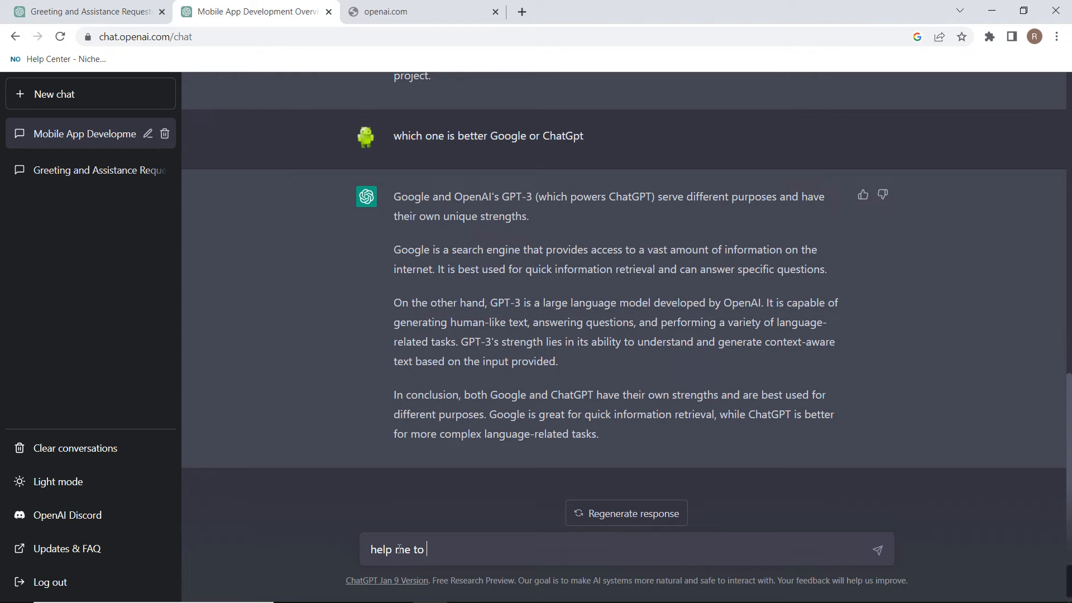
text(write)
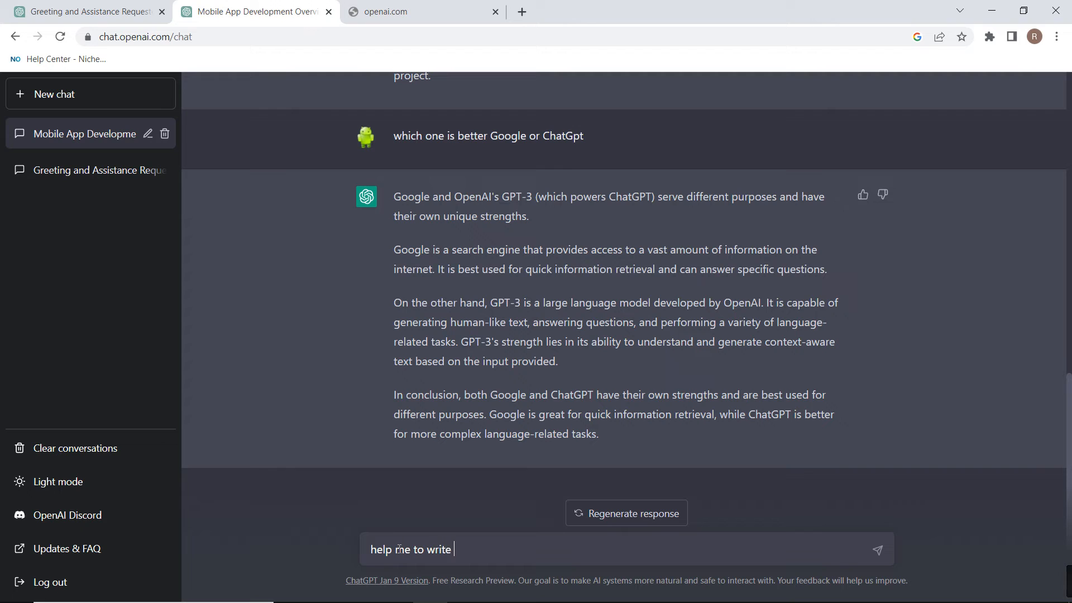
text(a resume for)
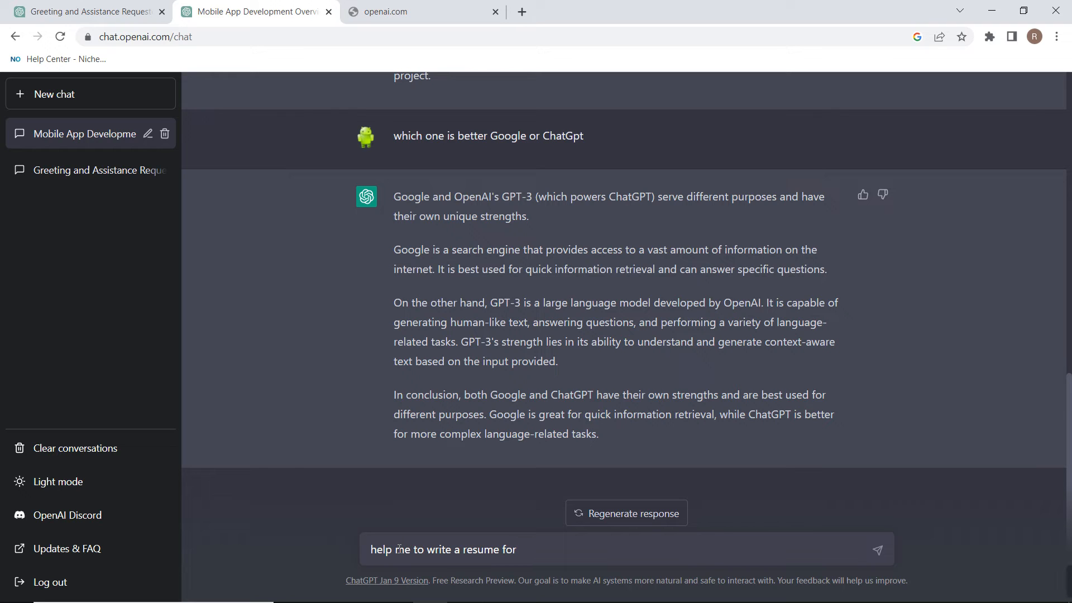
text(post of)
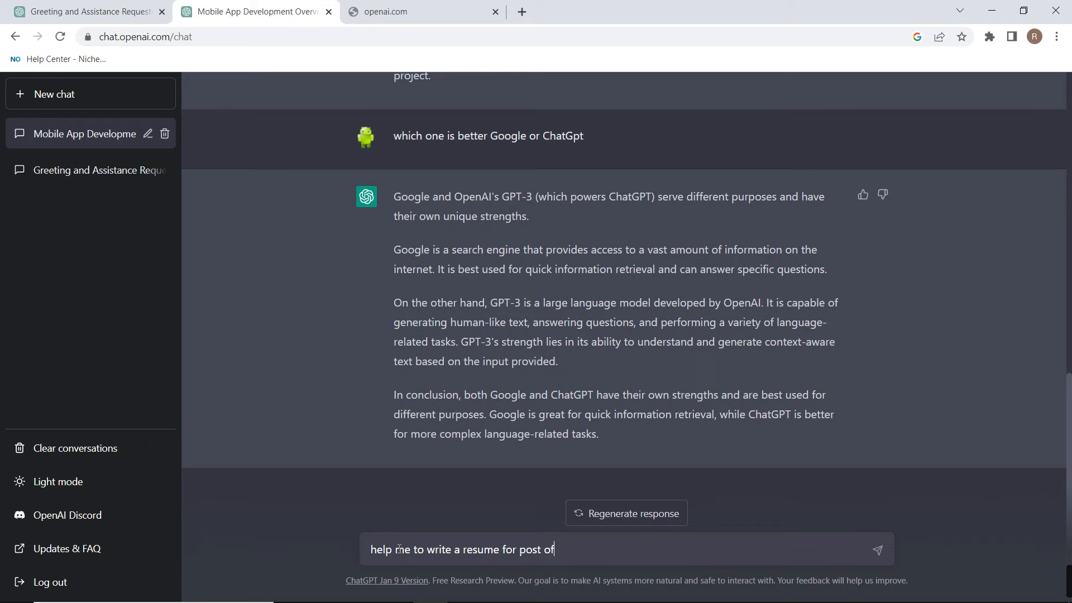
text(software)
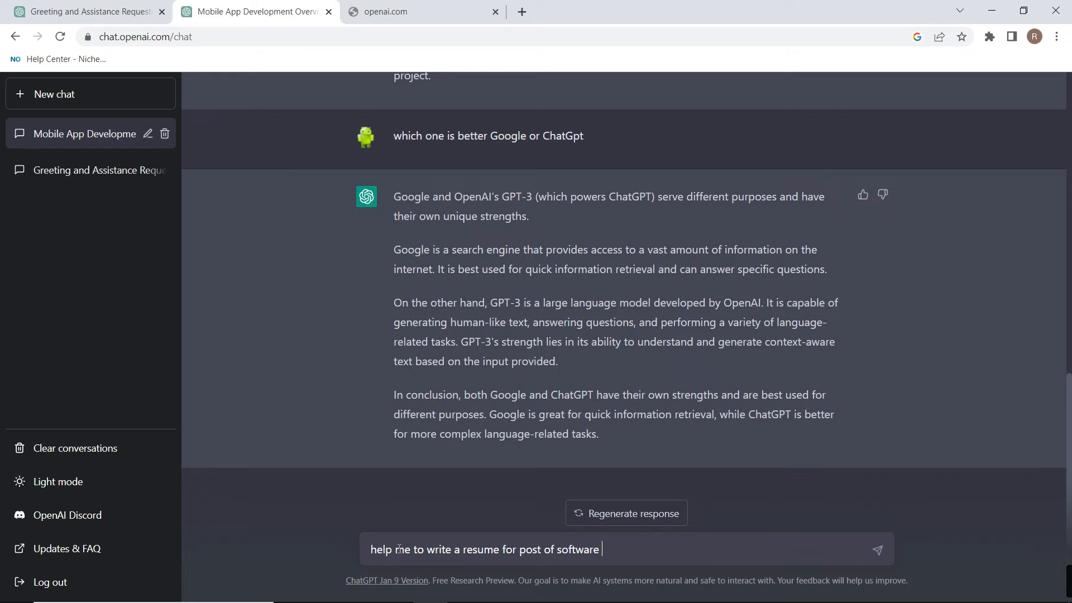
text(develop)
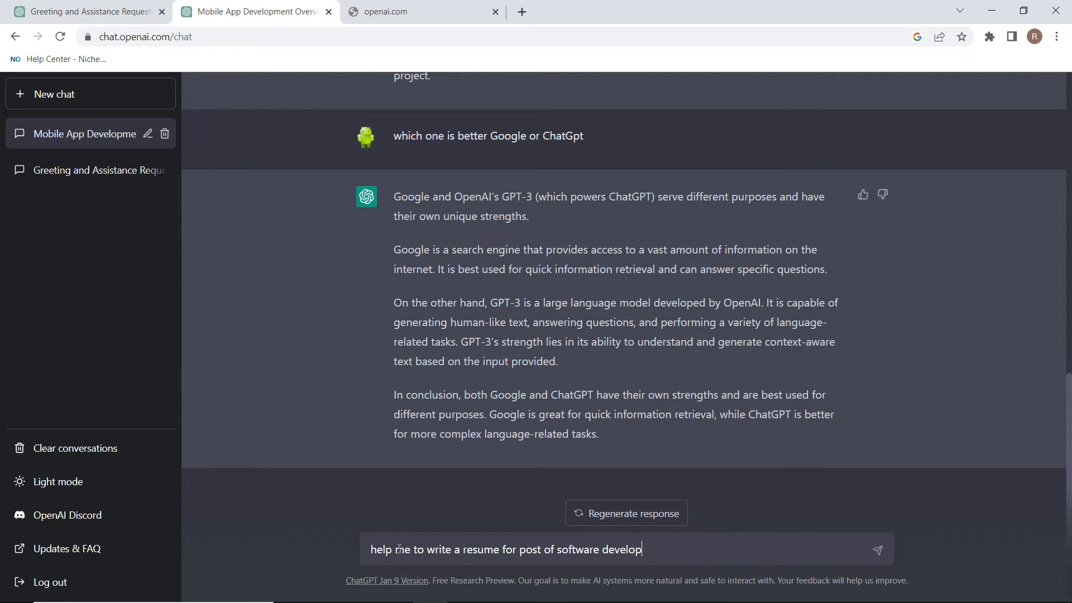
text(ment)
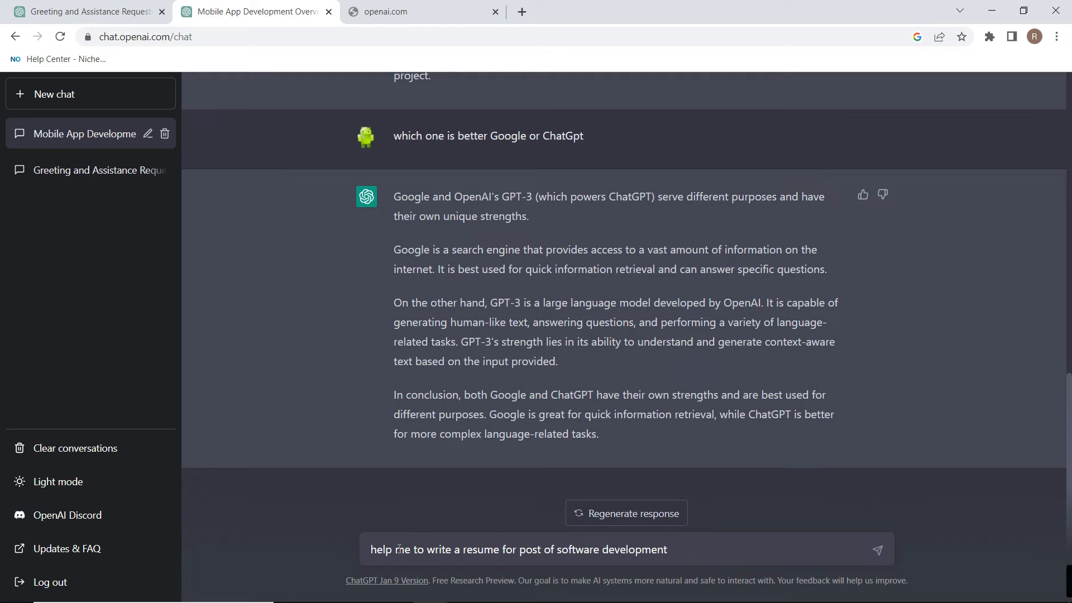
text(in goog)
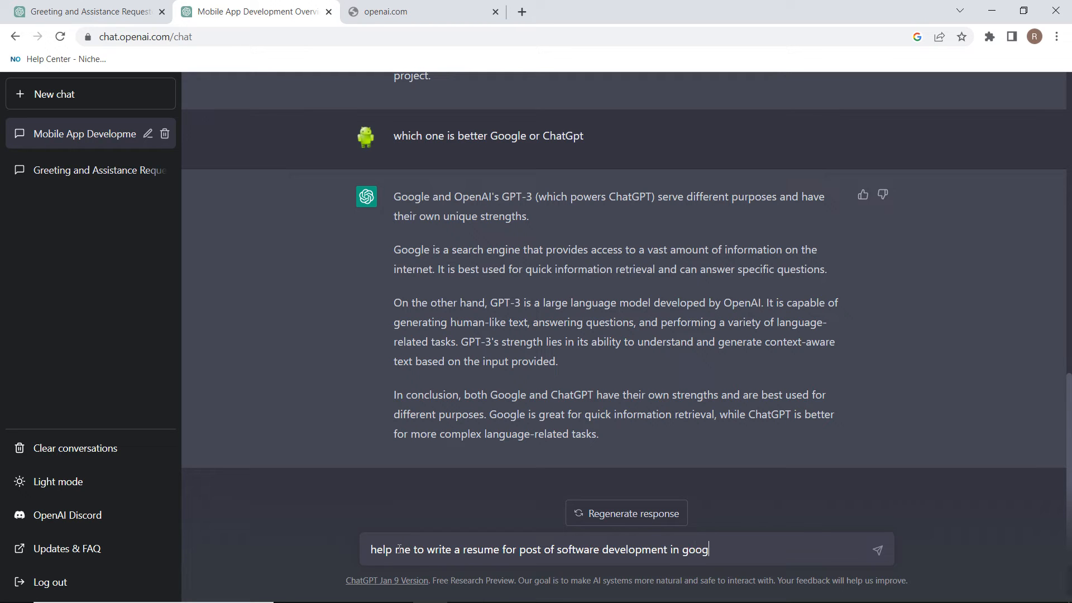
text(lr)
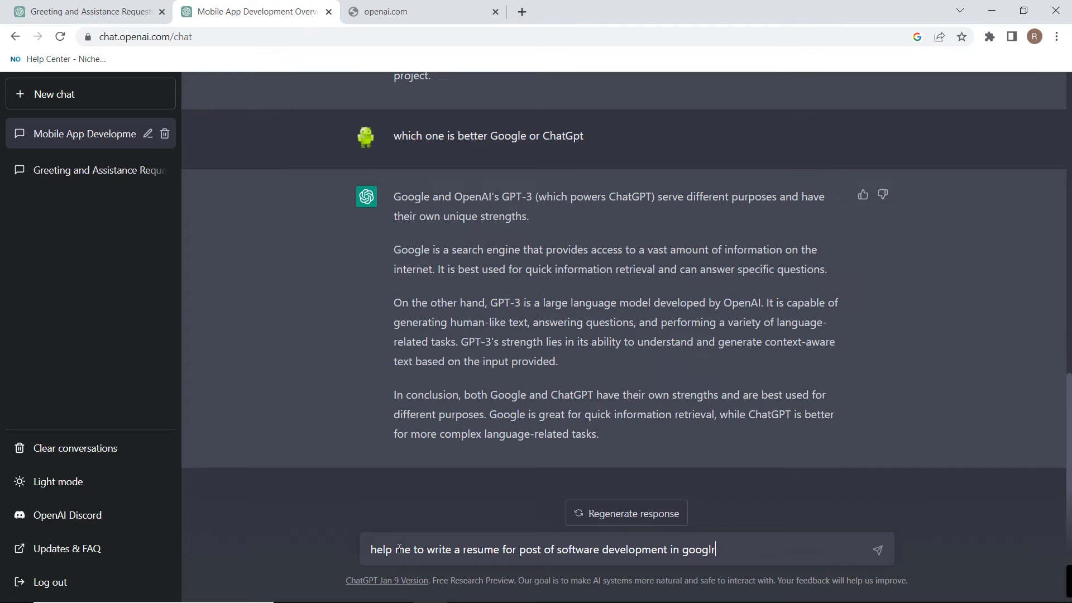
key(Backspace)
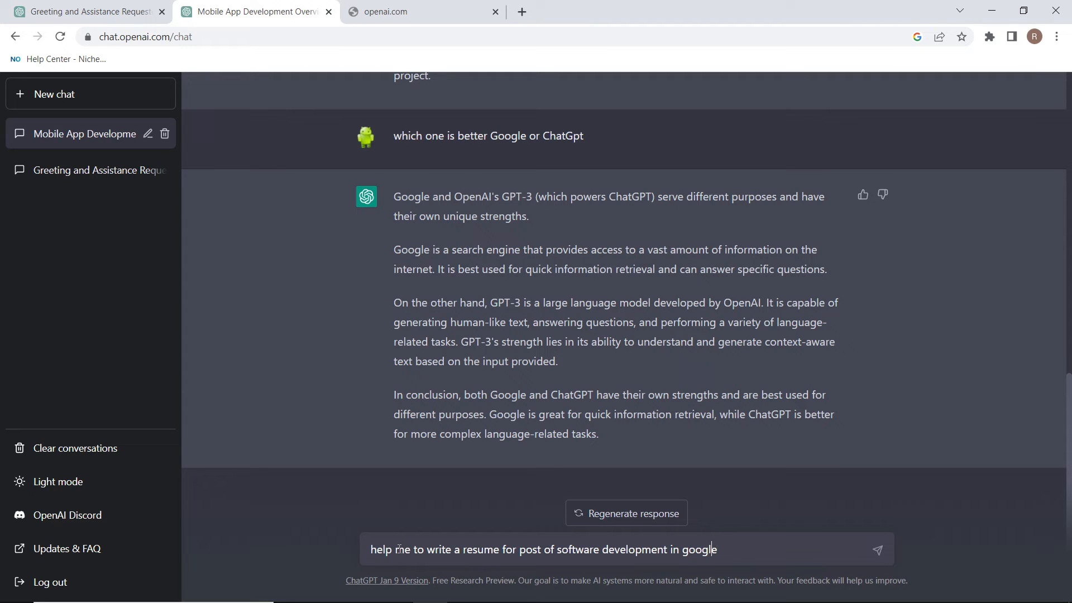
- Submit the resume prompt so ChatGPT drafts a software developer resume
click(878, 549)
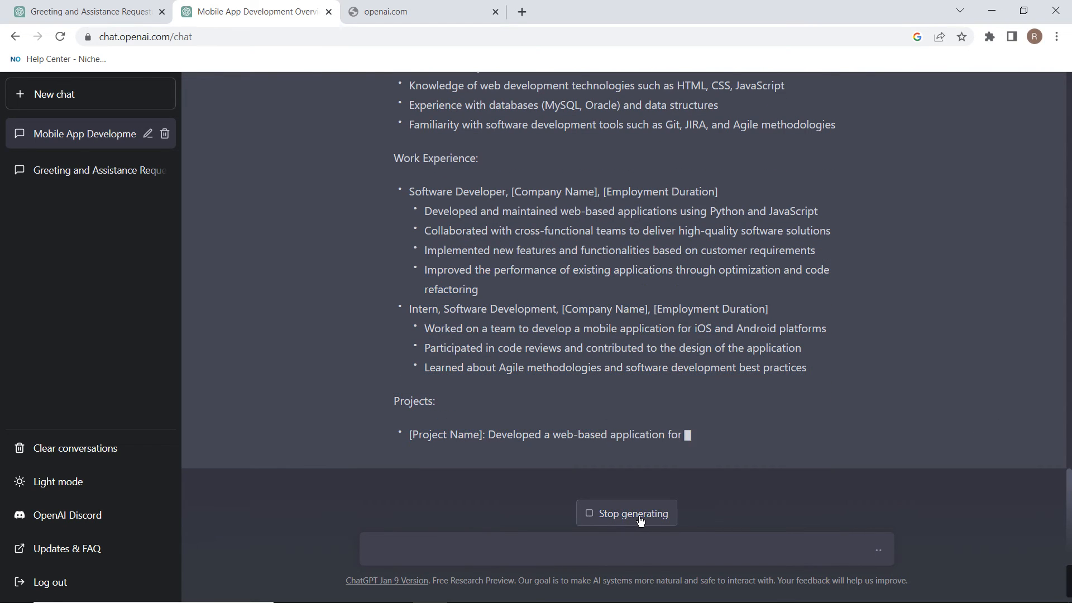
- Stop the resume answer mid-projects, regenerate it, and scroll through the new resume
click(625, 513)
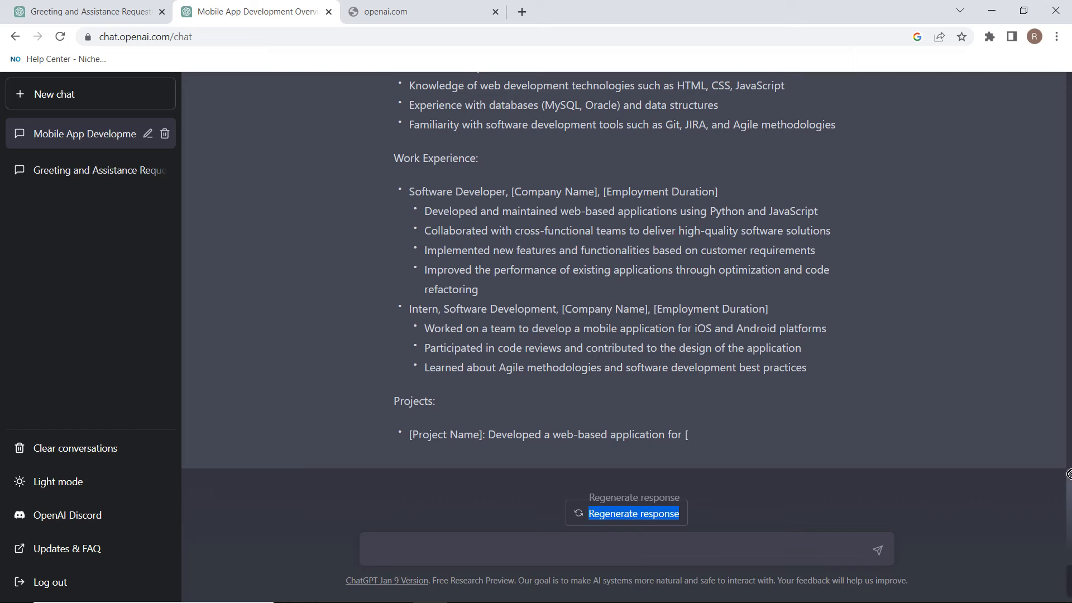
mouse_move(544, 422)
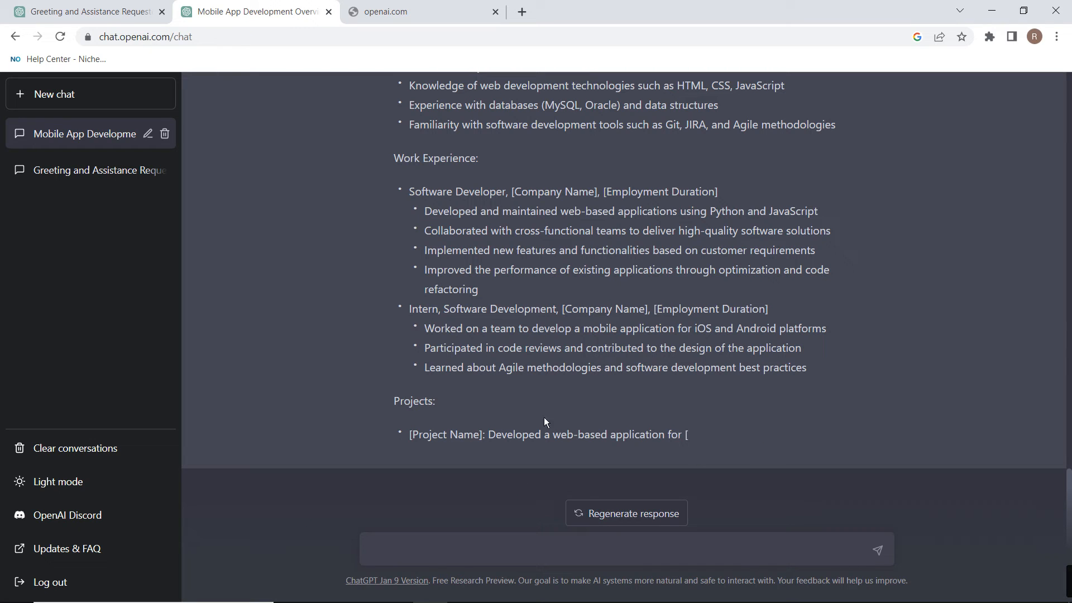
mouse_move(600, 514)
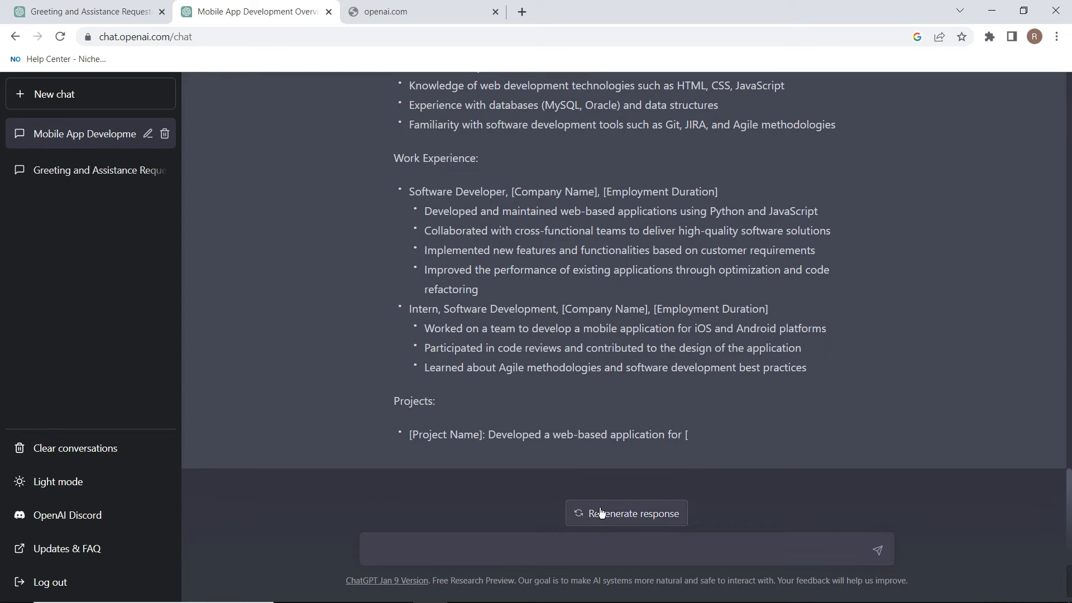
click(626, 513)
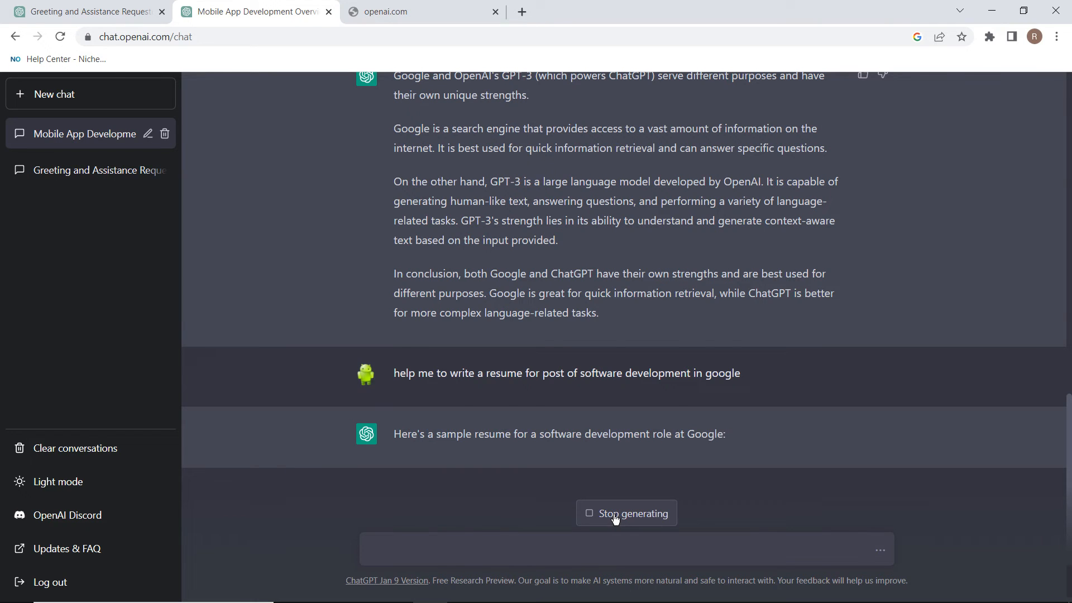
scroll(down, 3)
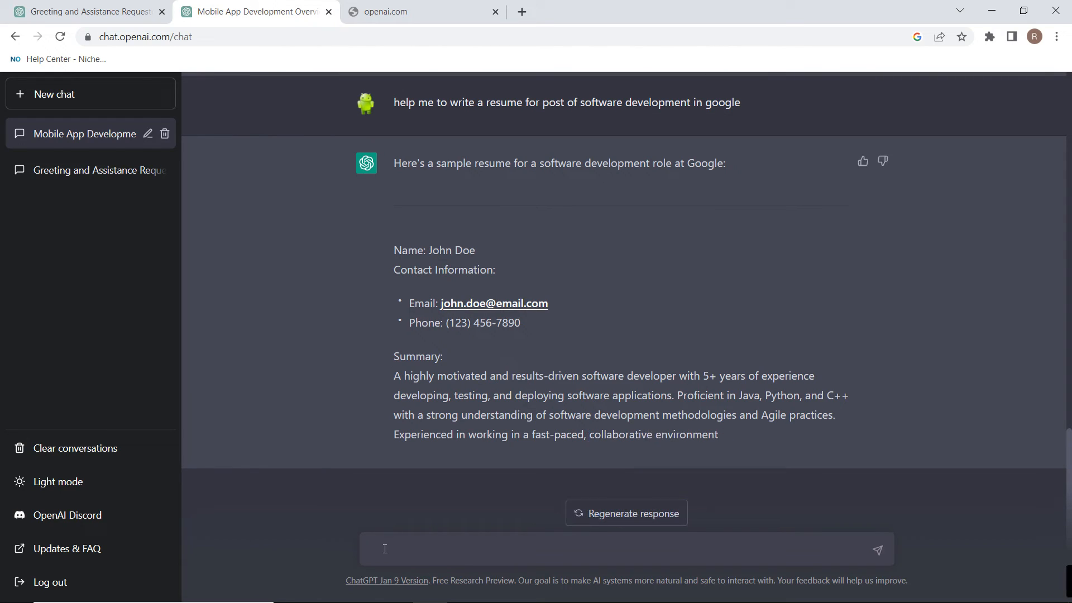
- Send the prompt 'help me to loose weight in one month'
text(help me)
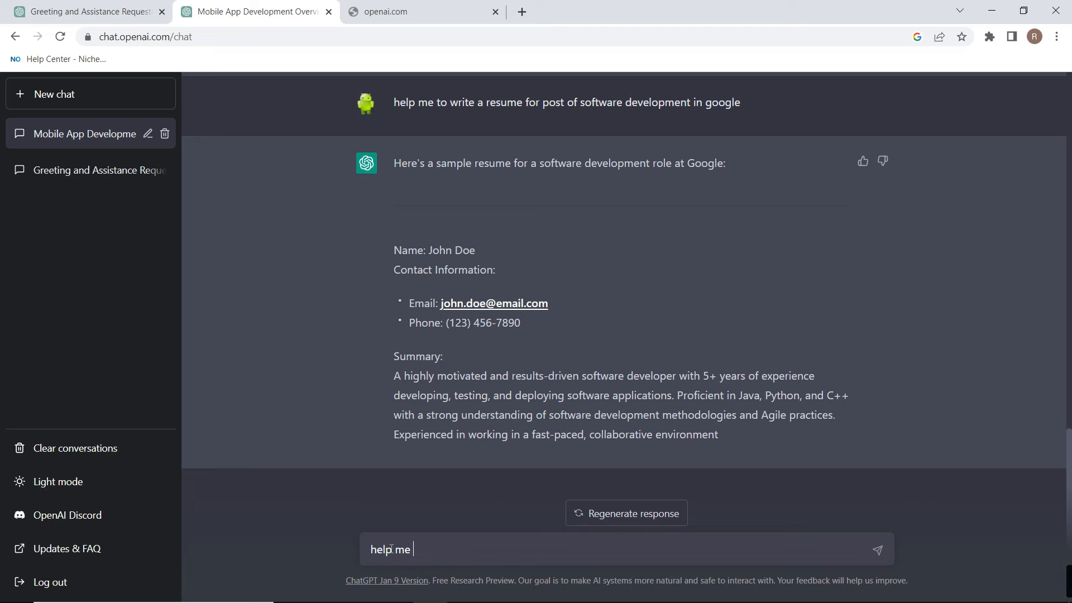
text(to loose weight in one)
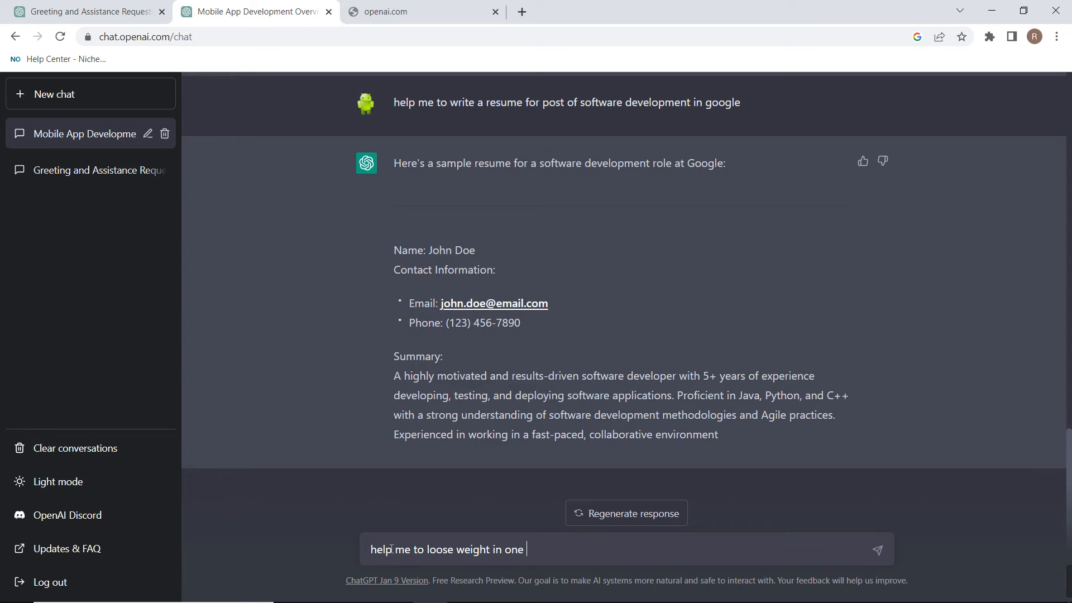
text(o=month)
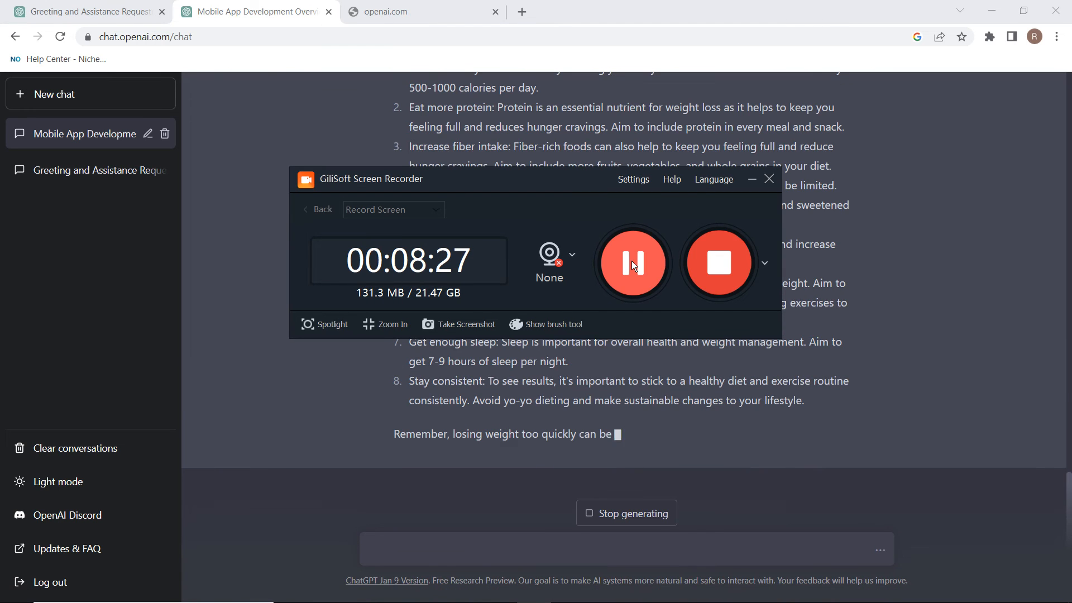
- Scroll through the finished eight-tip weight-loss answer, then focus the message box
click(751, 178)
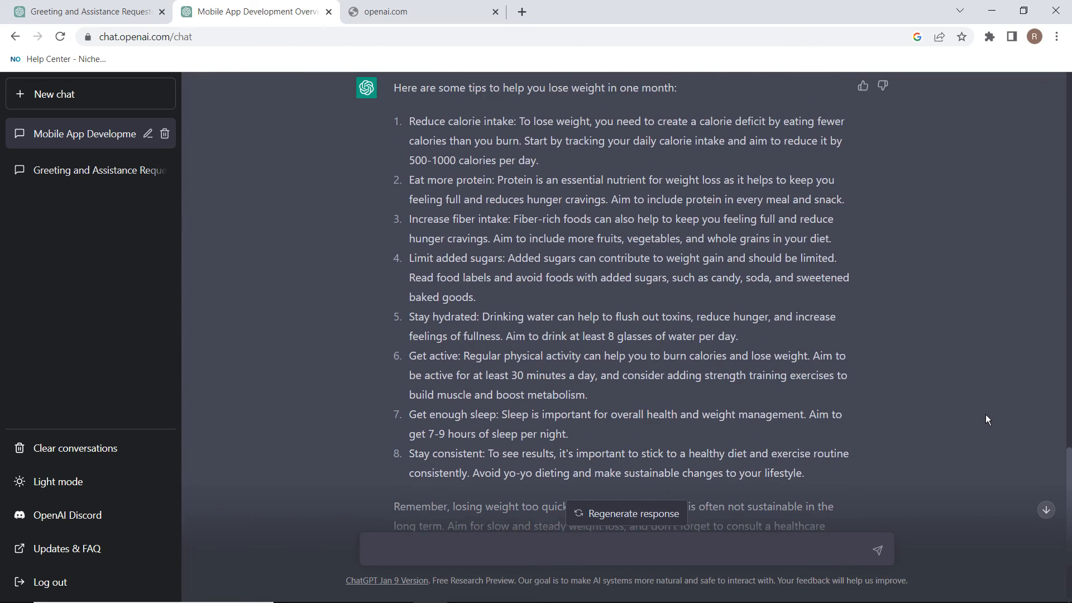
scroll(up, 3)
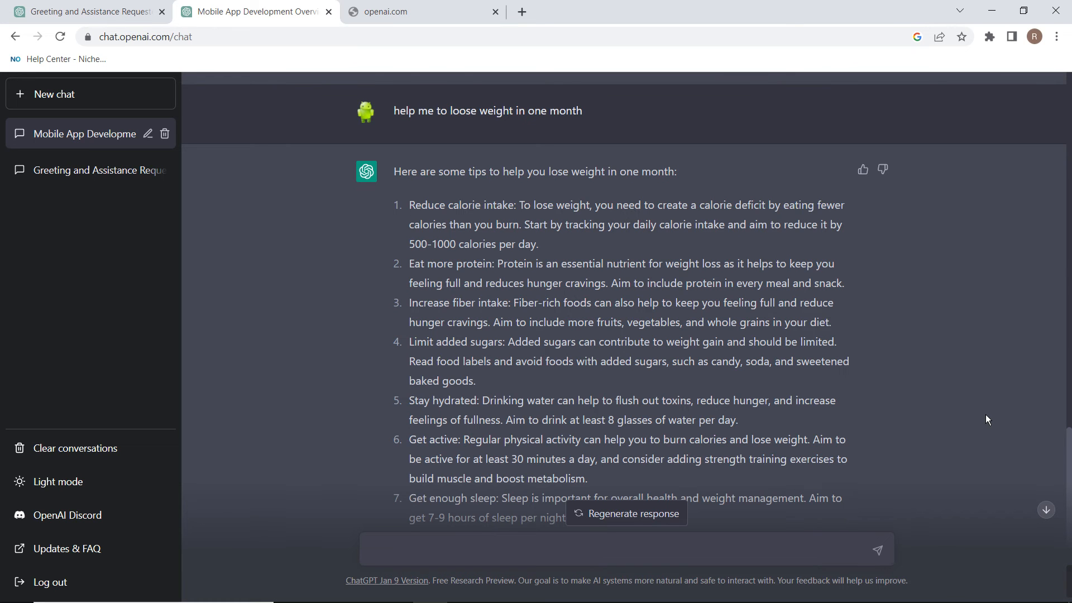
scroll(down, 3)
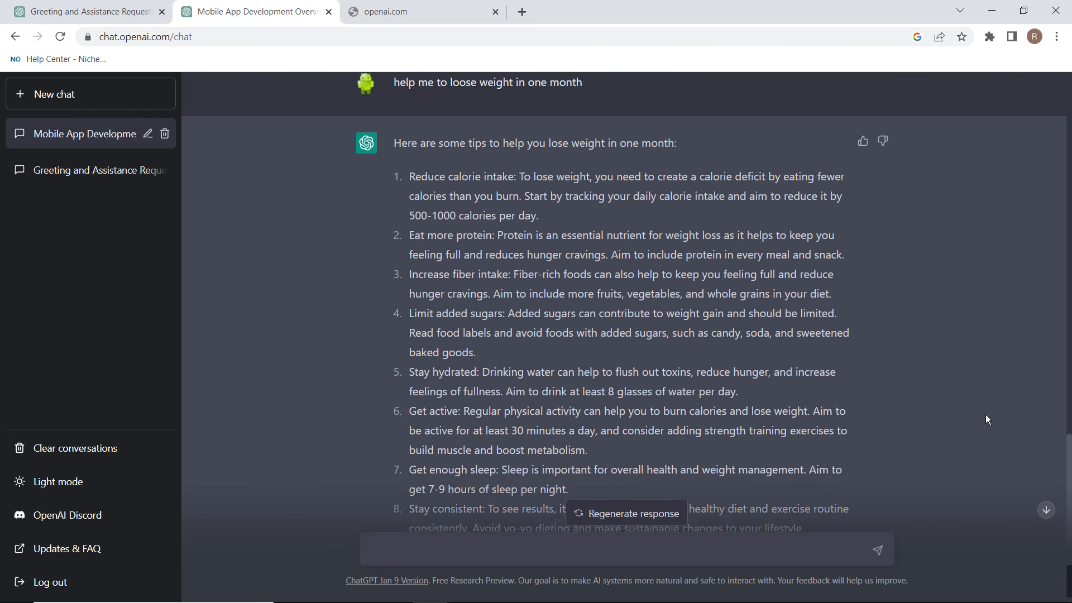
scroll(down, 3)
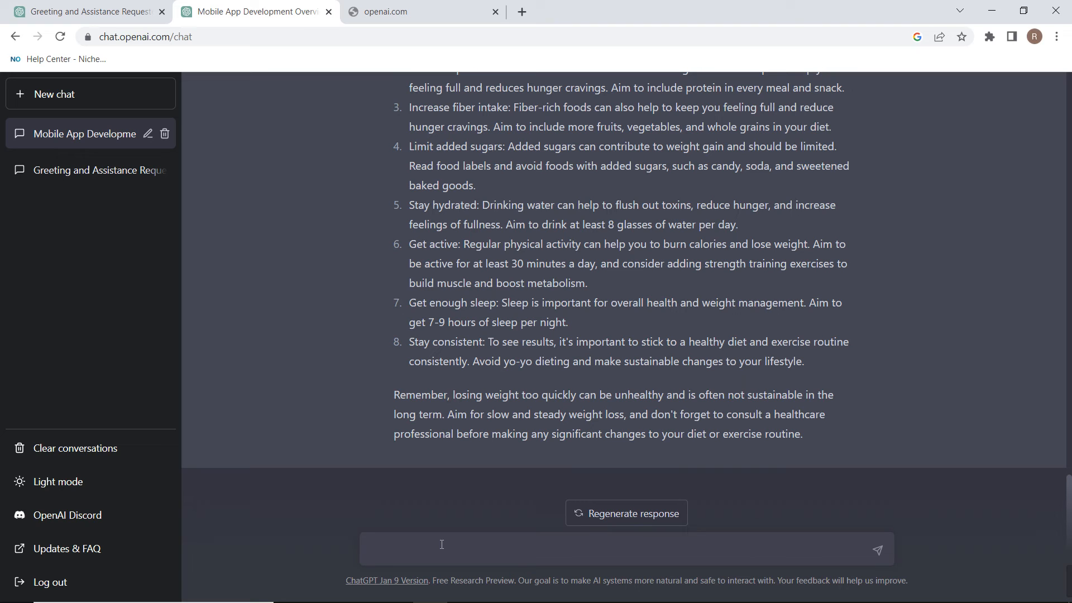
click(441, 549)
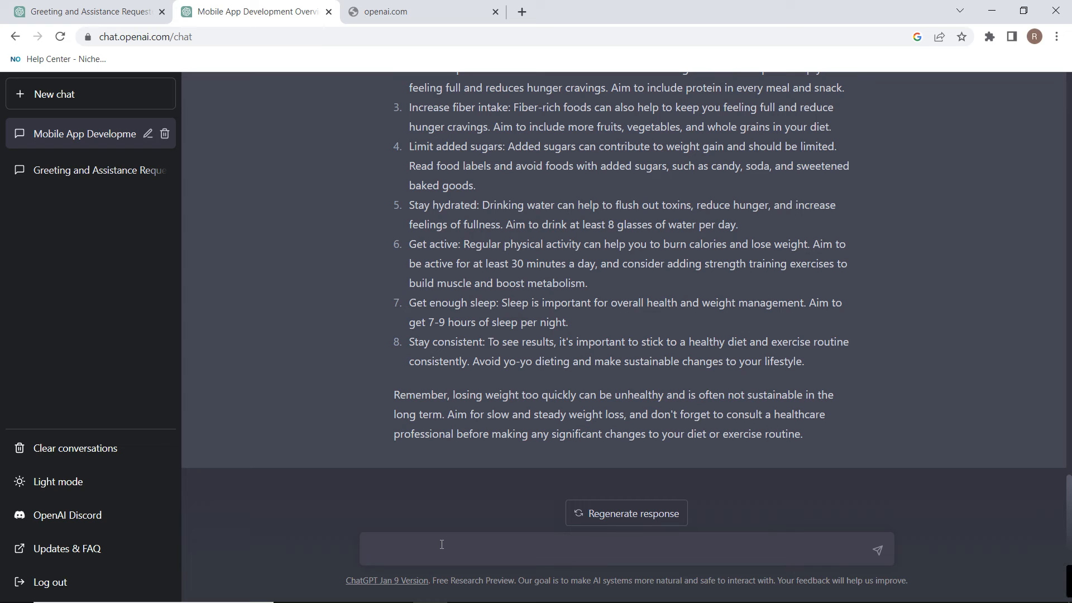
- Ask ChatGPT for weight-loss food suggestions, getting five foods from leafy greens to avocados
text(sugg)
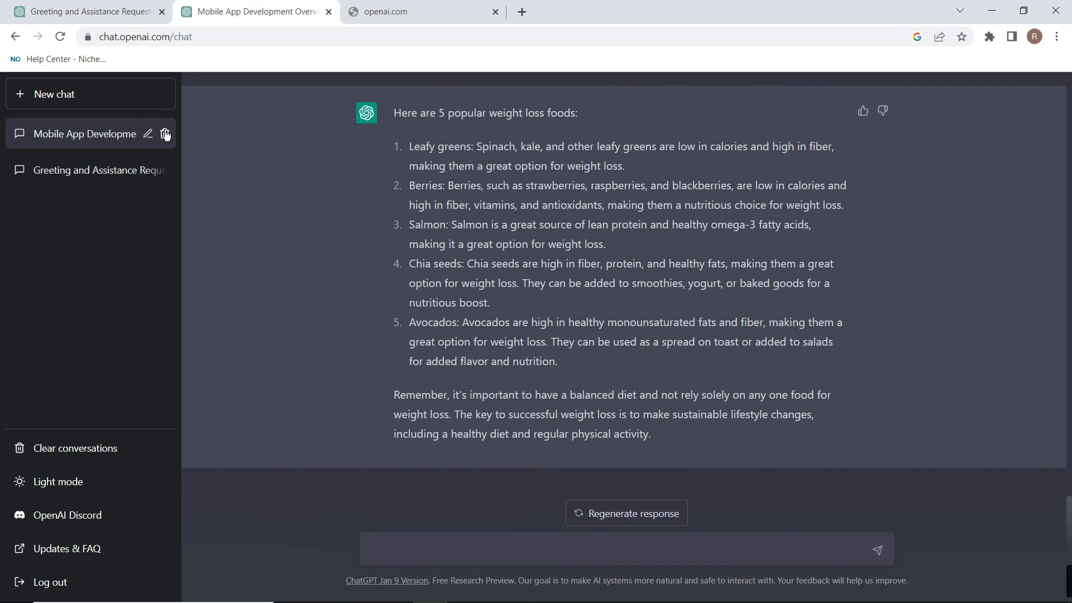
- Delete the current conversation and start a fresh chat greeted with an offer to help
click(165, 133)
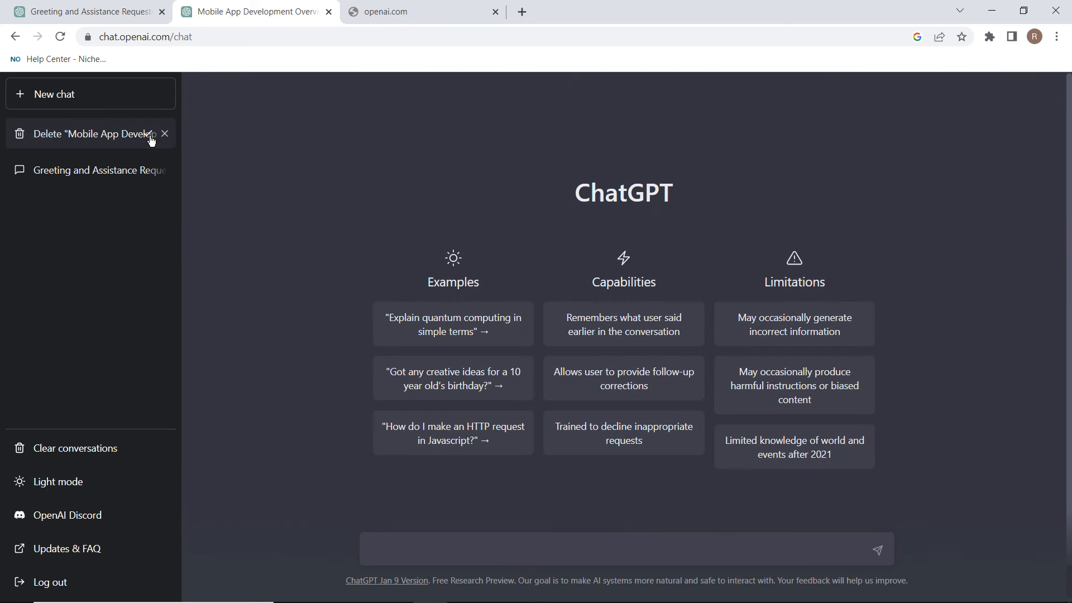
click(150, 133)
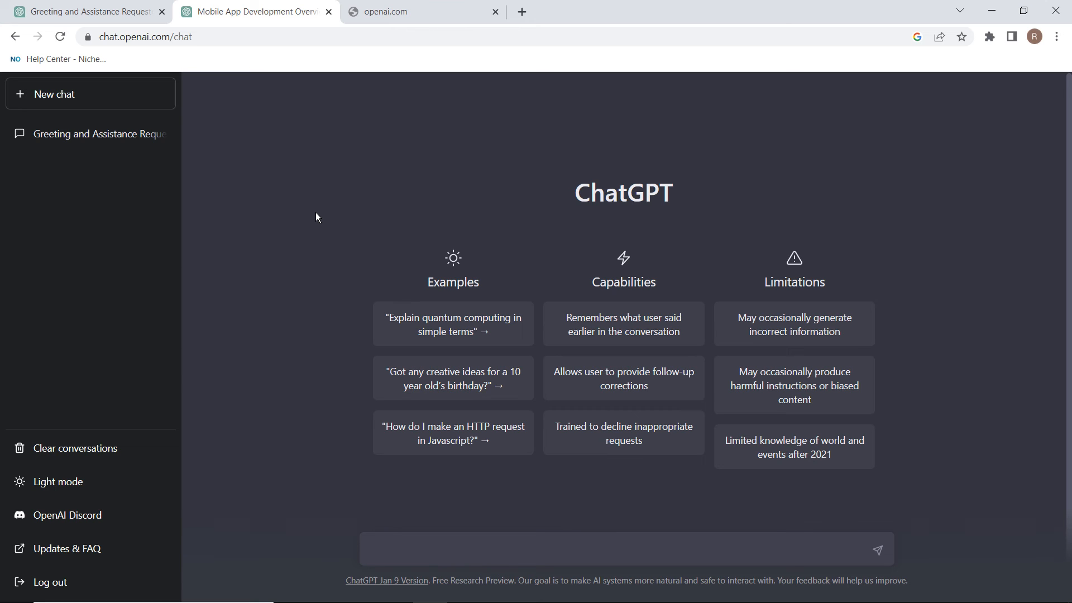
mouse_move(712, 431)
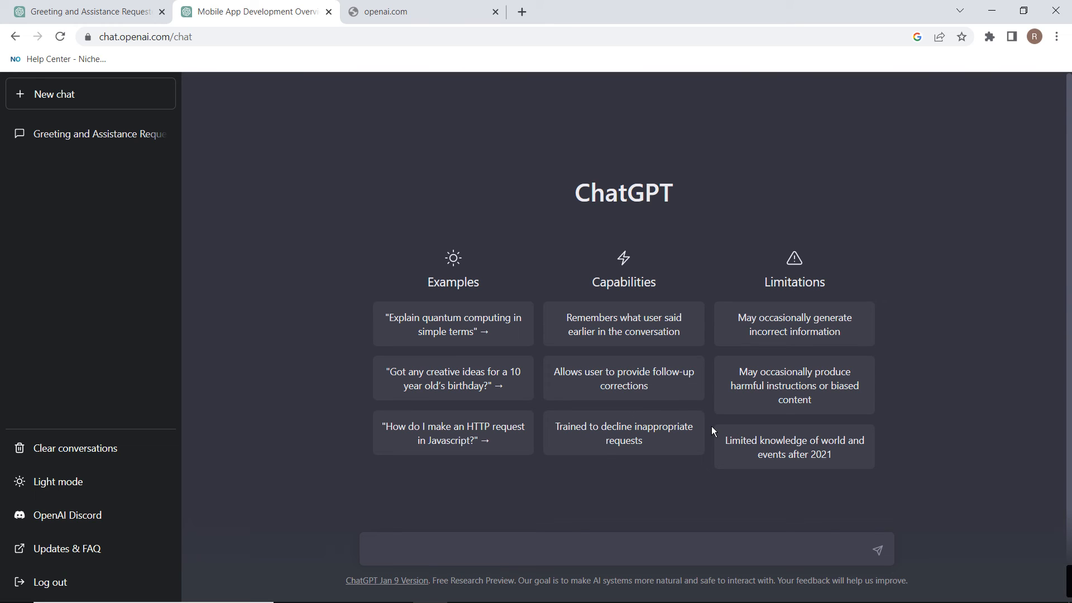
mouse_move(878, 465)
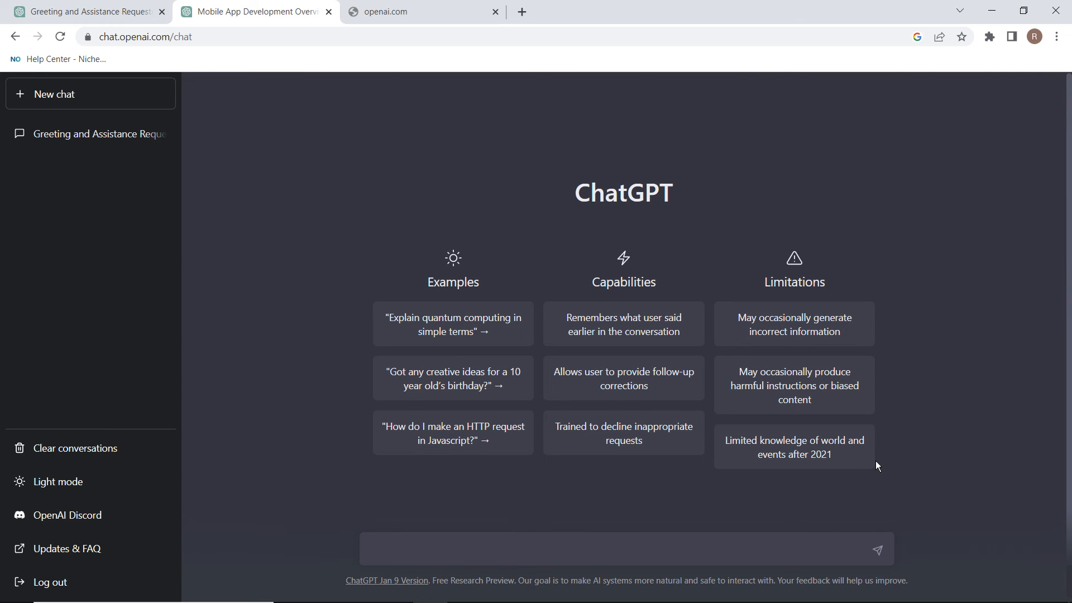
mouse_move(880, 472)
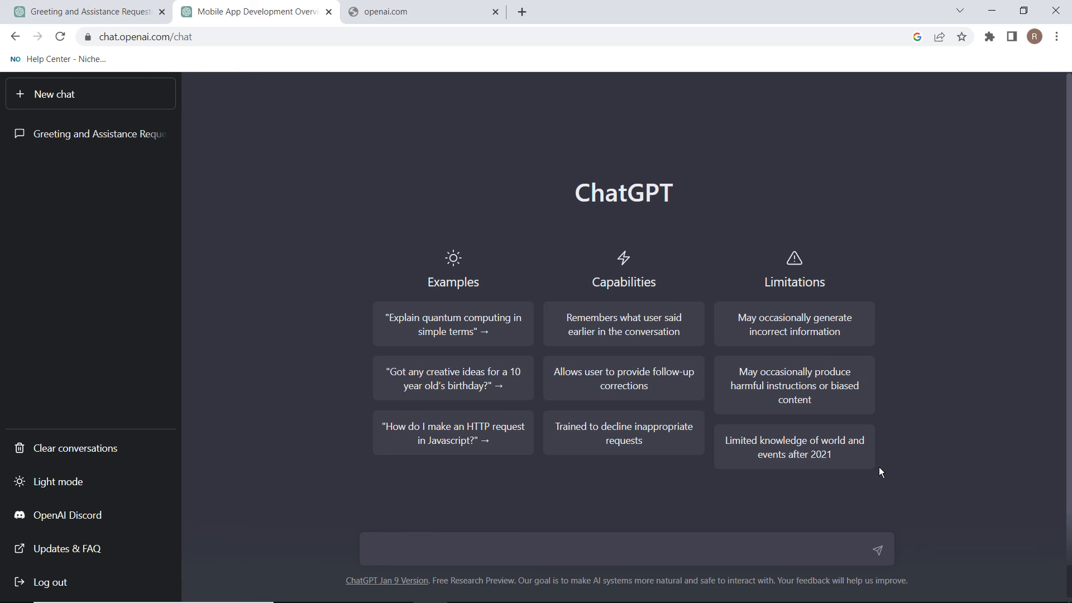
mouse_move(866, 478)
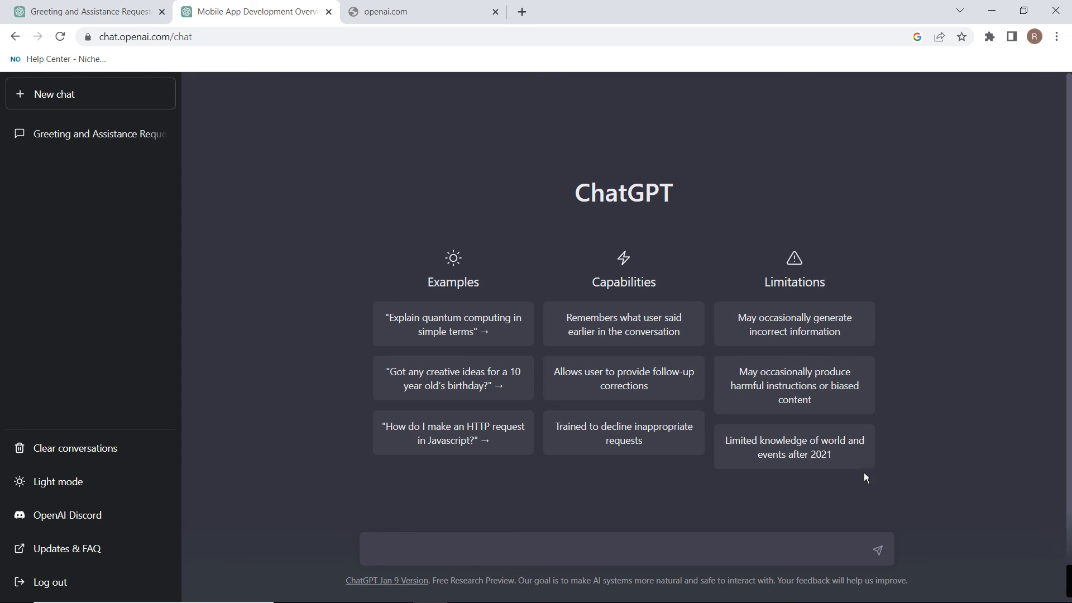
mouse_move(962, 410)
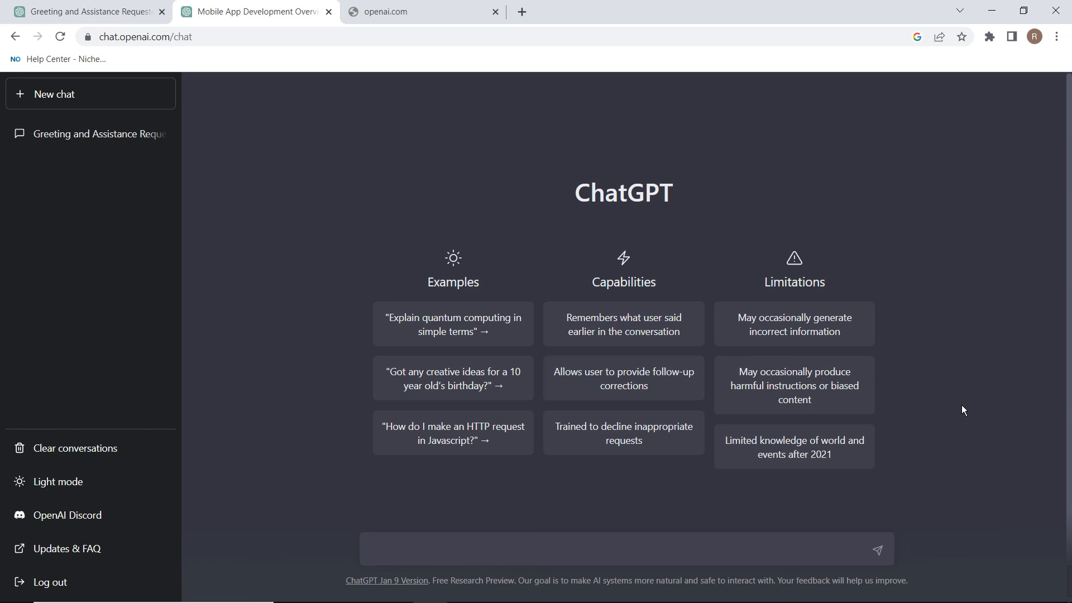
mouse_move(718, 371)
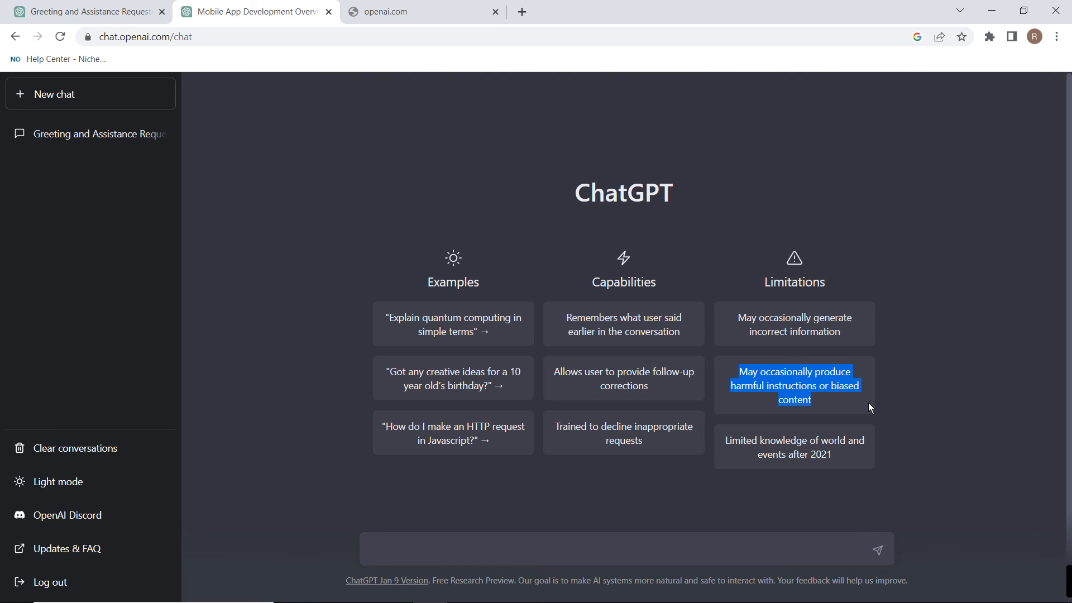
mouse_move(911, 393)
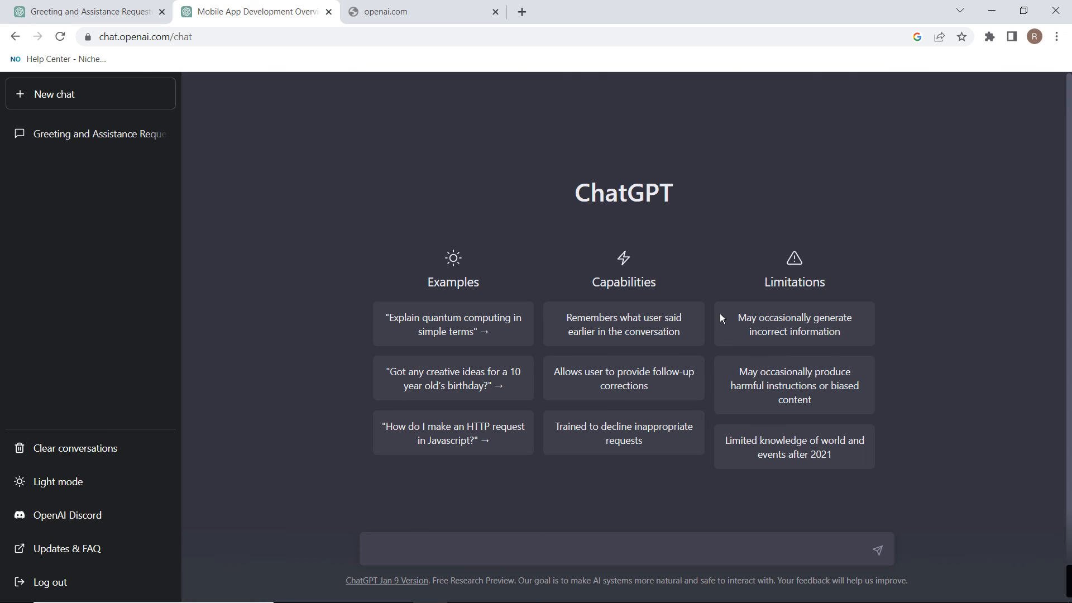
drag(737, 317, 850, 331)
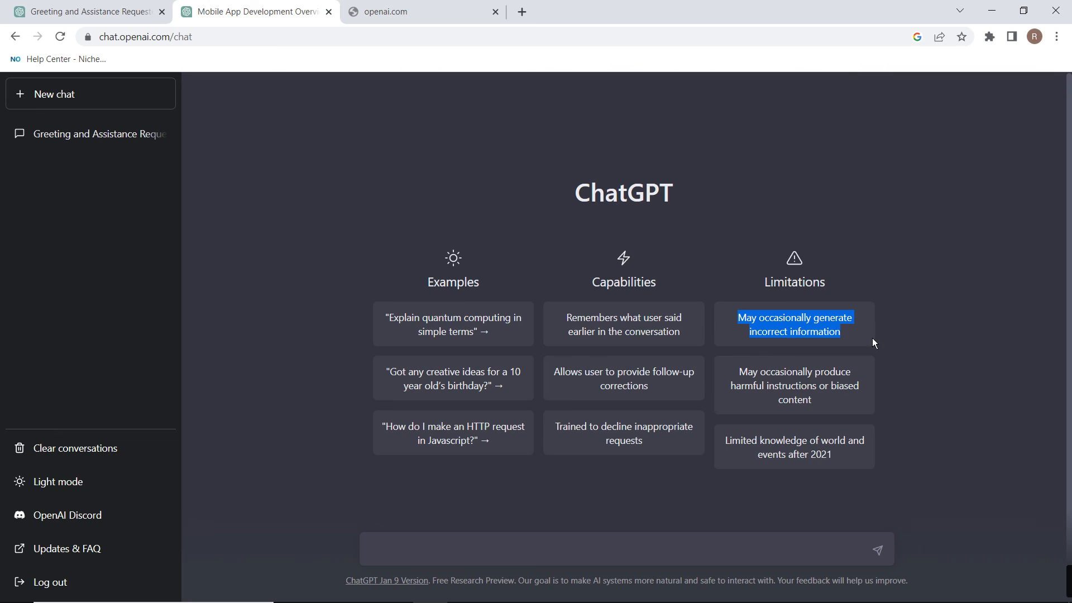
mouse_move(878, 344)
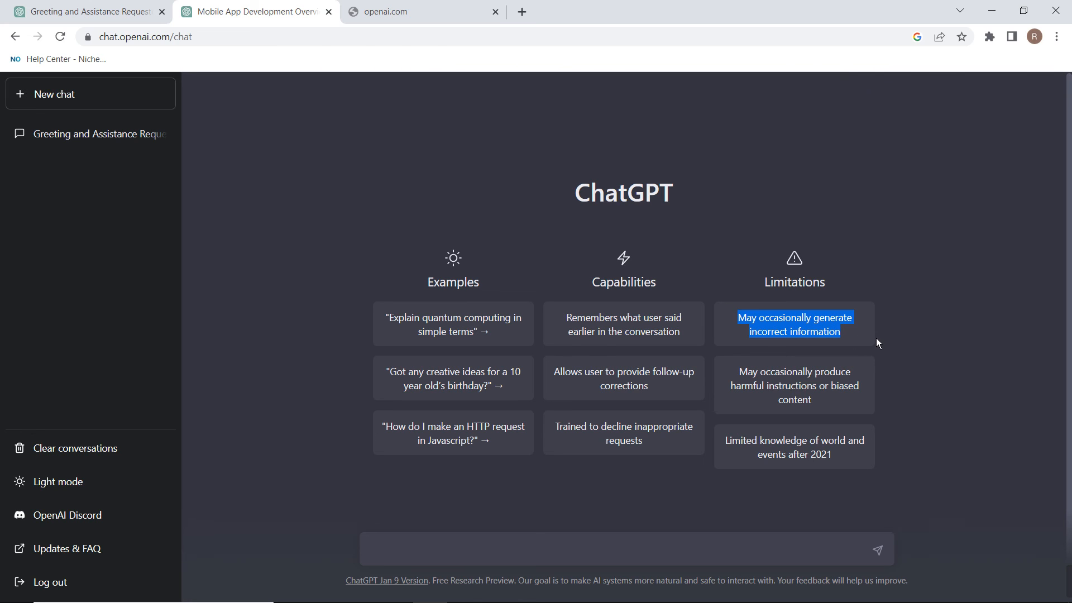
click(994, 332)
text(hi)
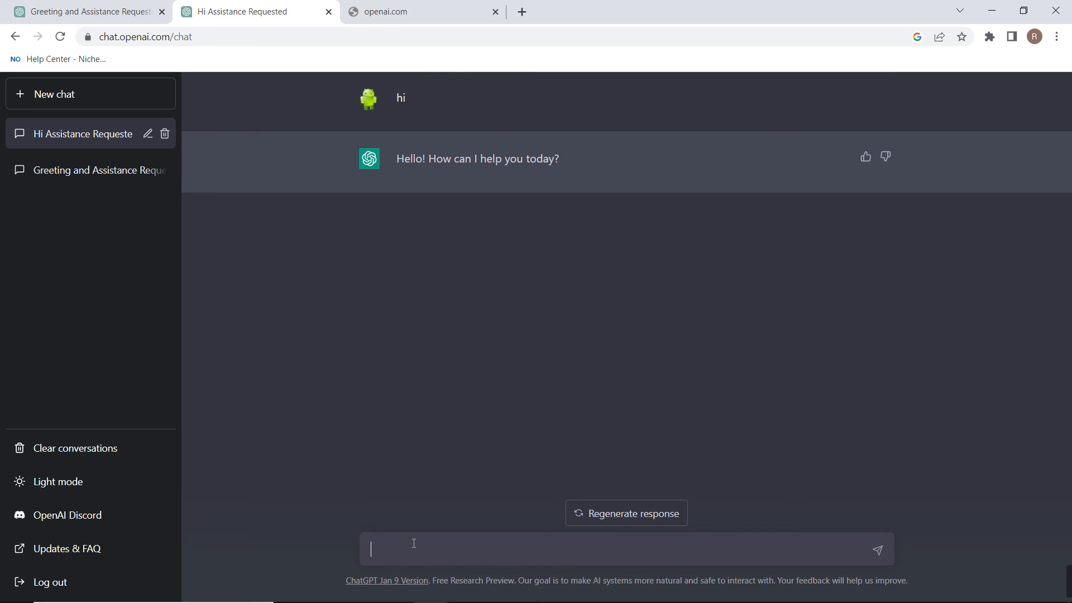
- Ask 'what is google' and give the answer a thumbs-up rating
text(what is g)
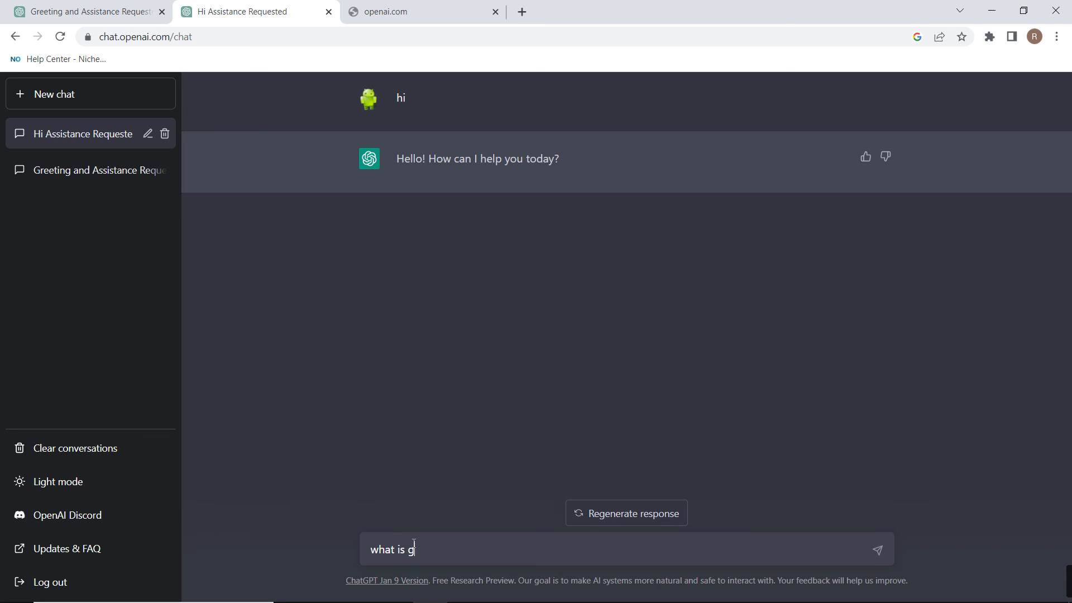
click(878, 549)
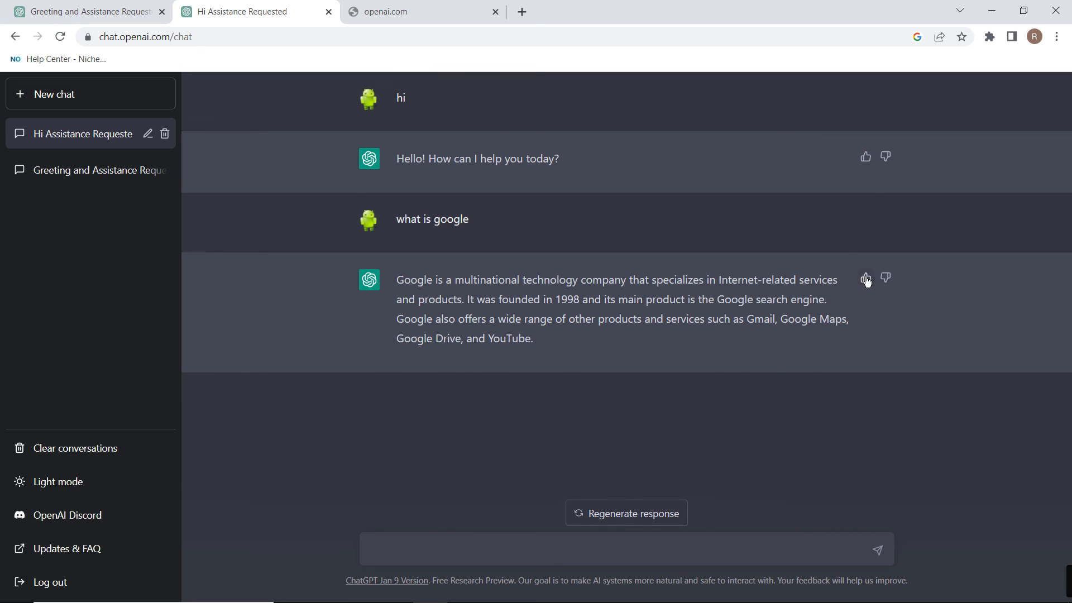
click(864, 279)
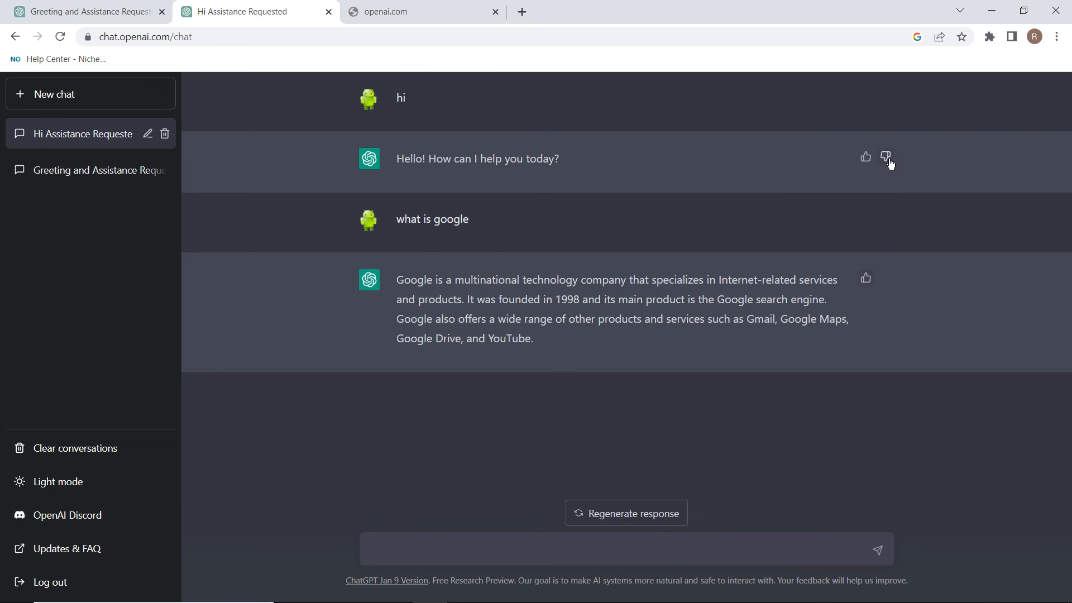
- Thumbs-down the greeting reply and submit 'adf' as additional feedback
click(886, 158)
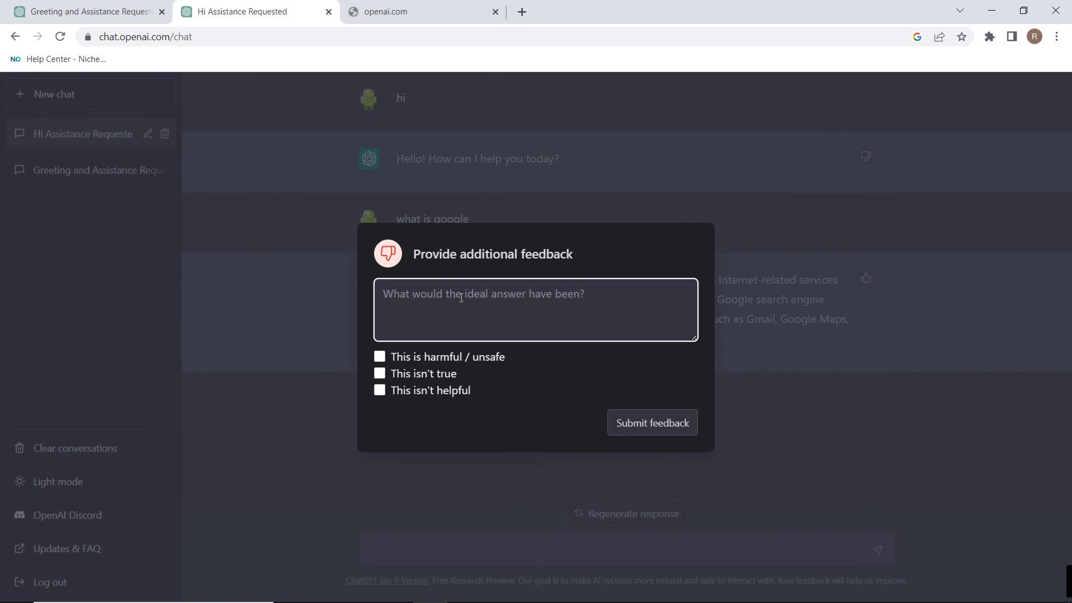
text(adf)
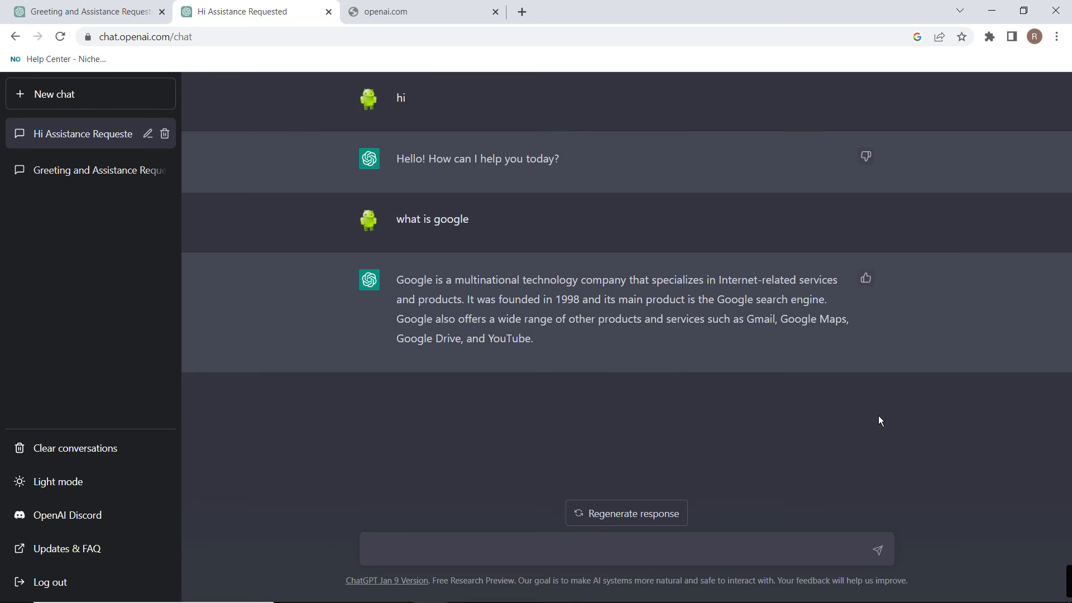
mouse_move(576, 514)
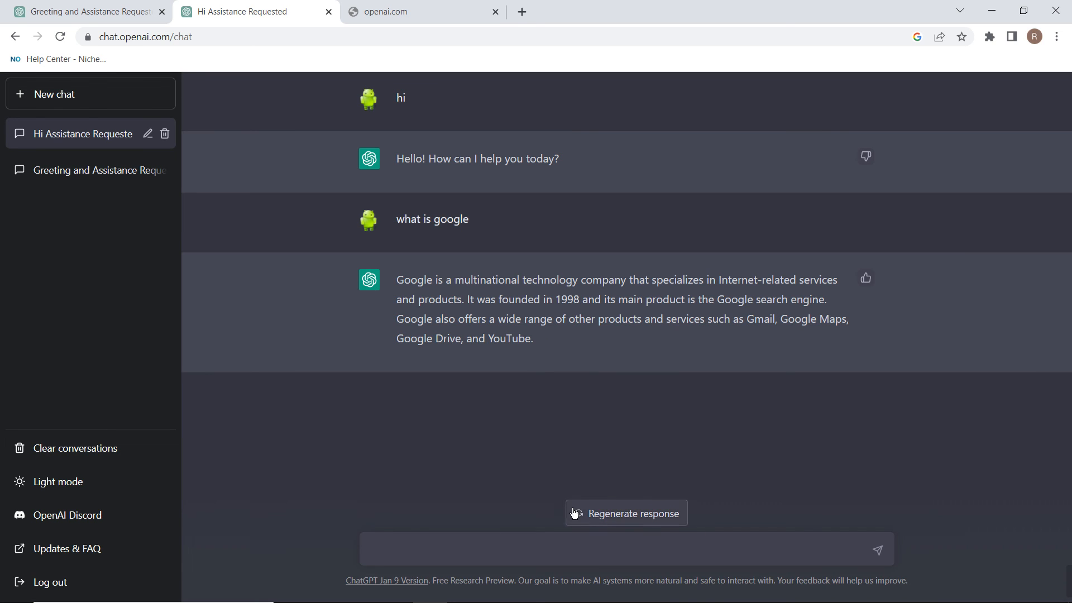
- Regenerate the Google answer twice to produce three versions
click(626, 512)
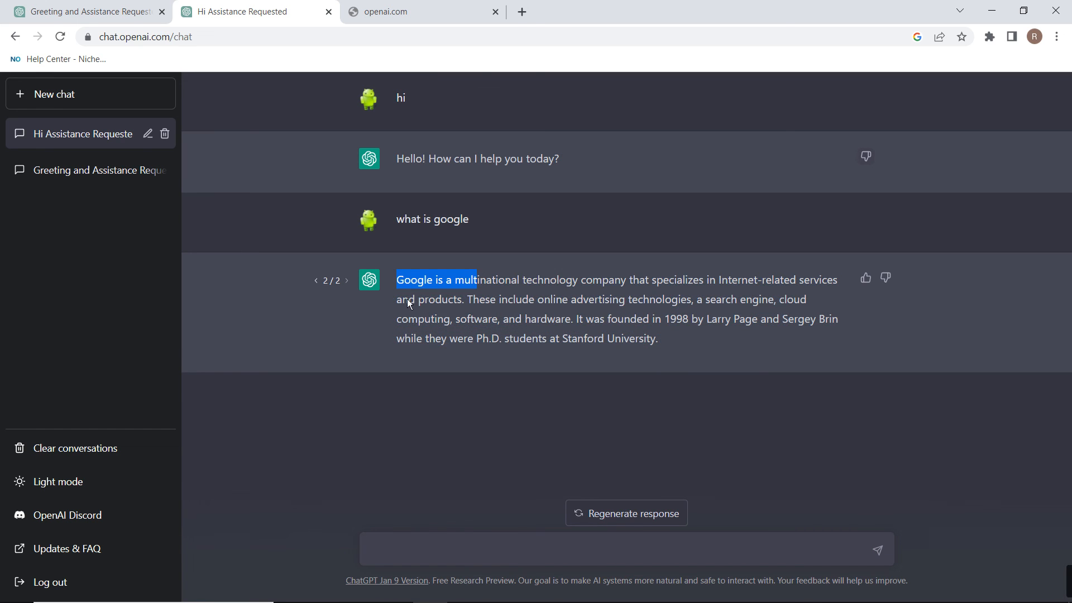
click(397, 280)
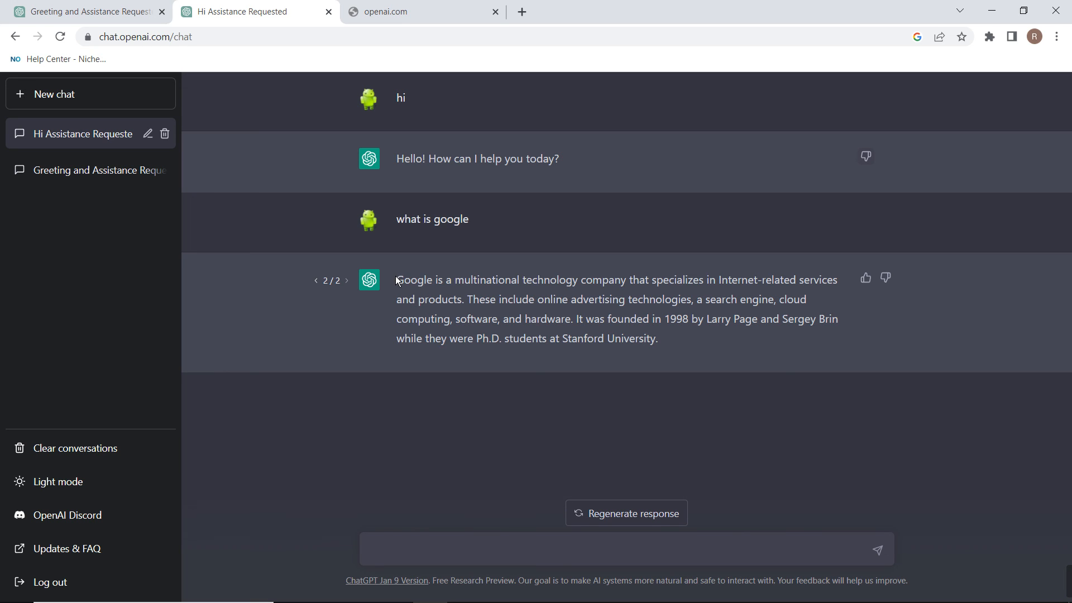
drag(397, 280, 657, 338)
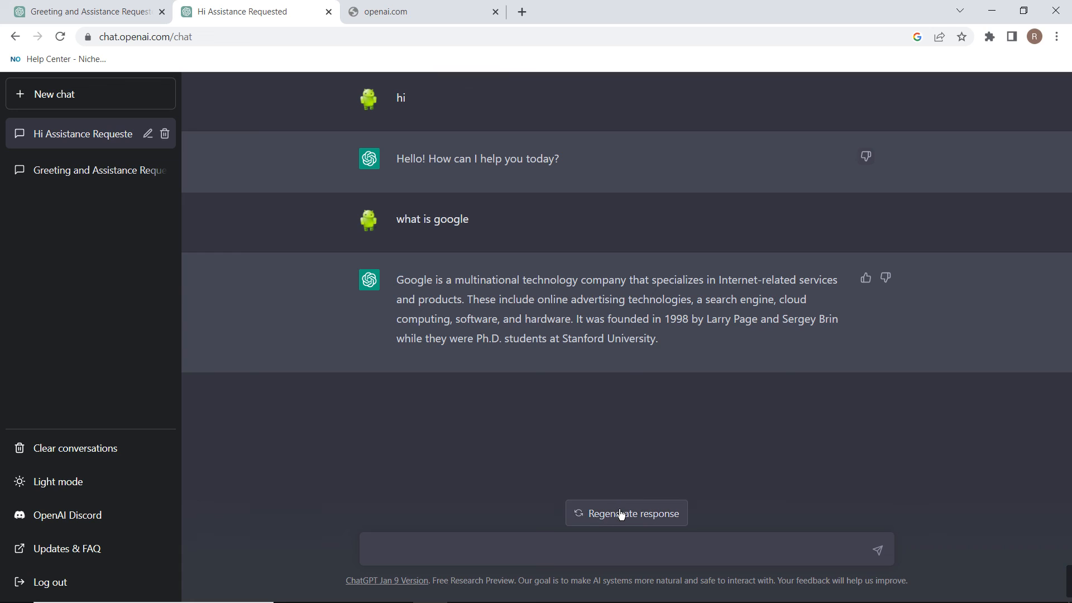
click(625, 512)
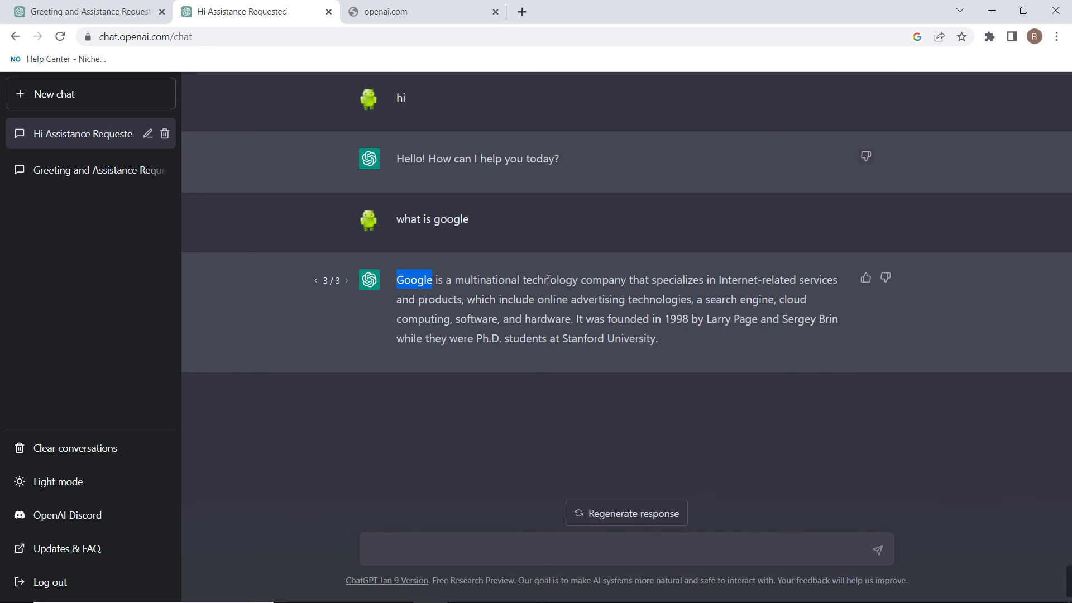
- Switch between the previous and latest versions of the Google answer
drag(414, 280, 566, 319)
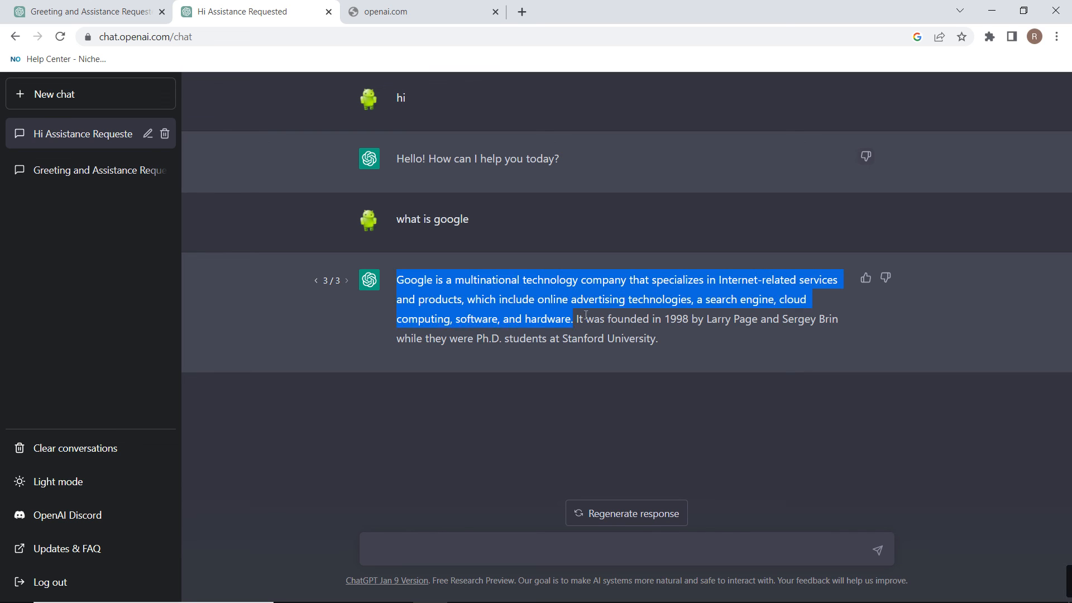
drag(585, 315, 657, 338)
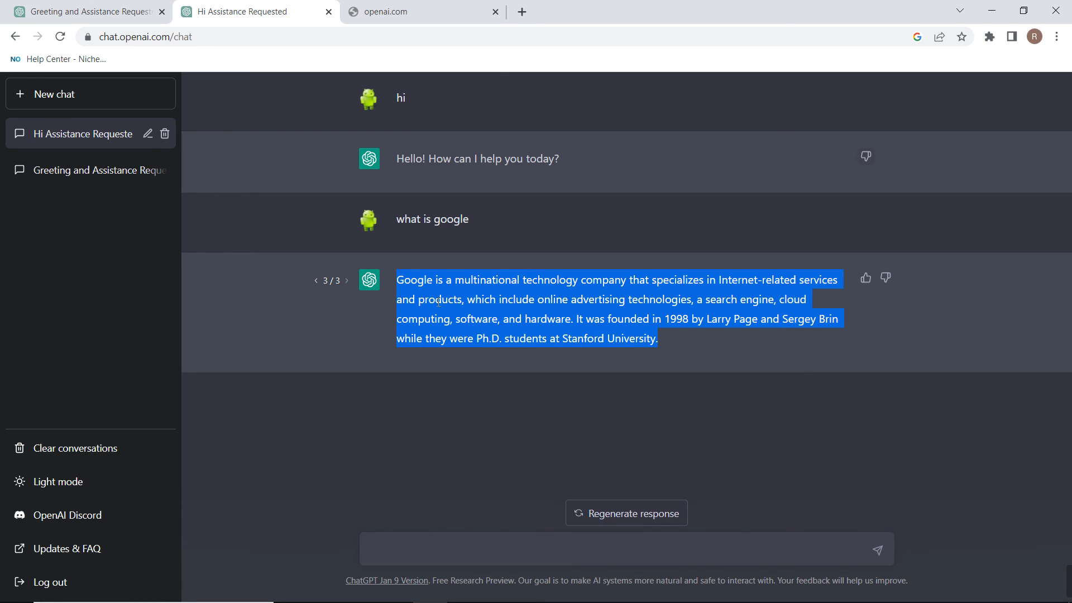
click(316, 281)
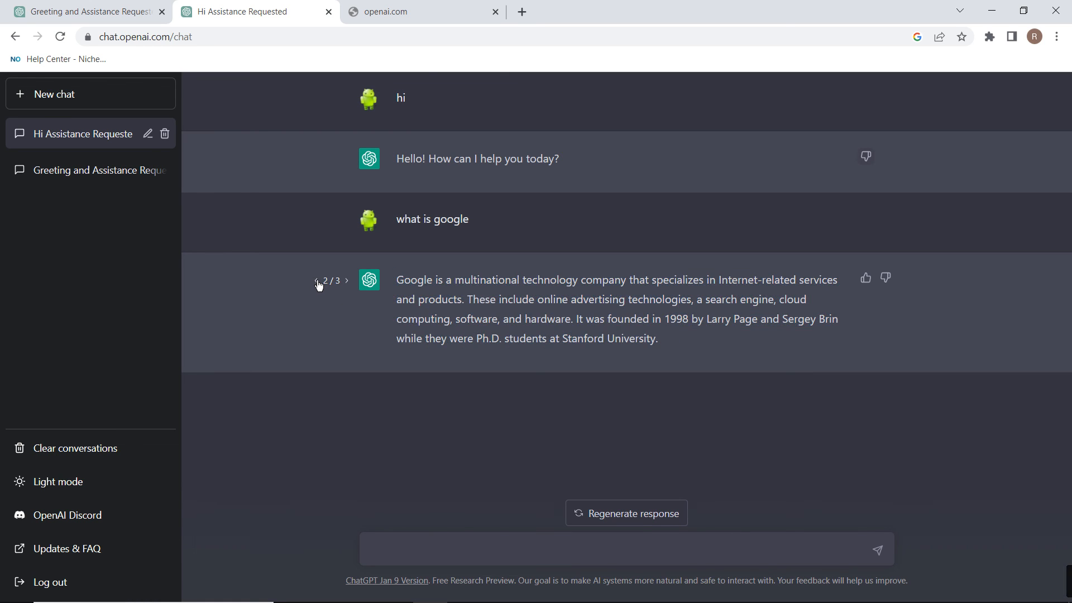
click(316, 281)
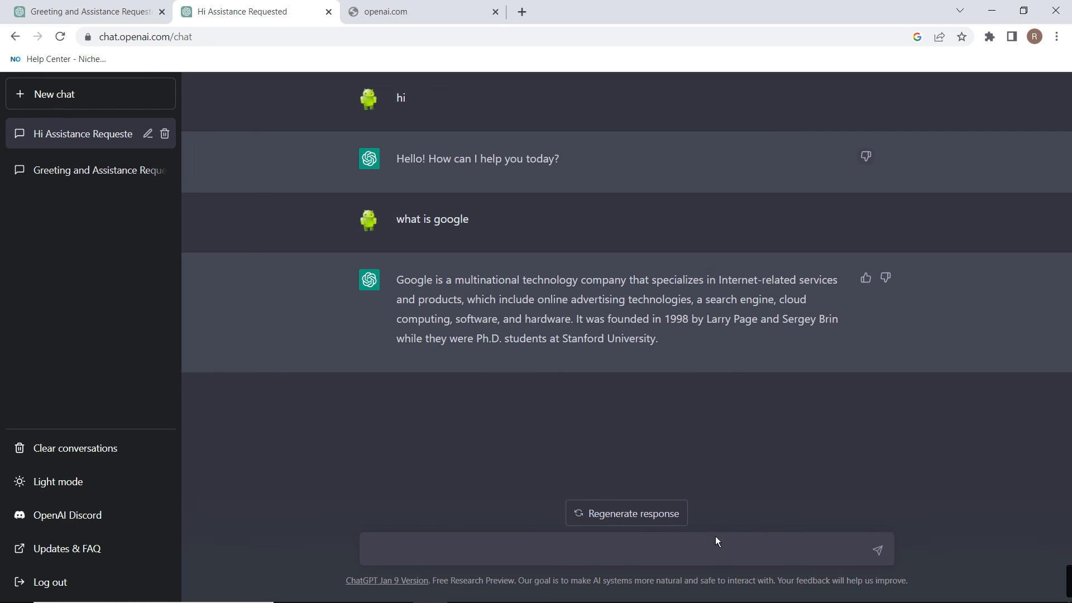
mouse_move(621, 517)
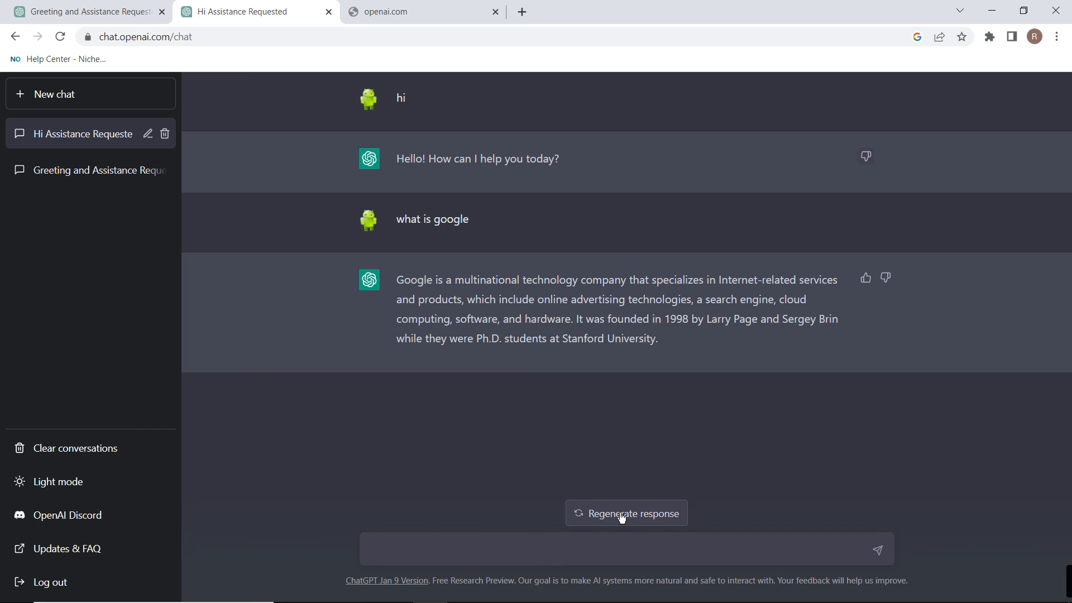
mouse_move(759, 450)
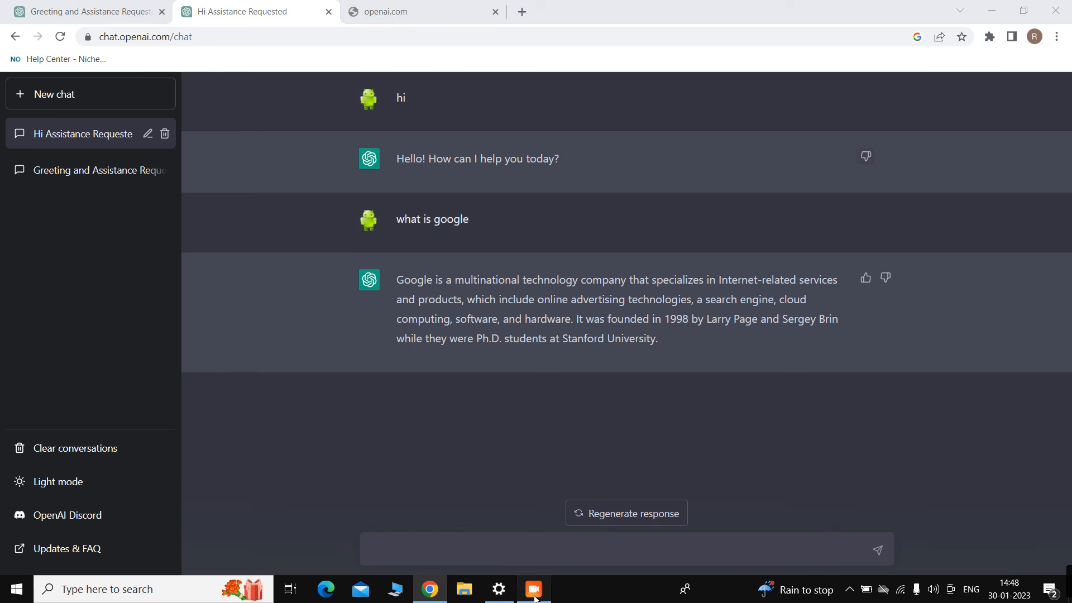
click(534, 588)
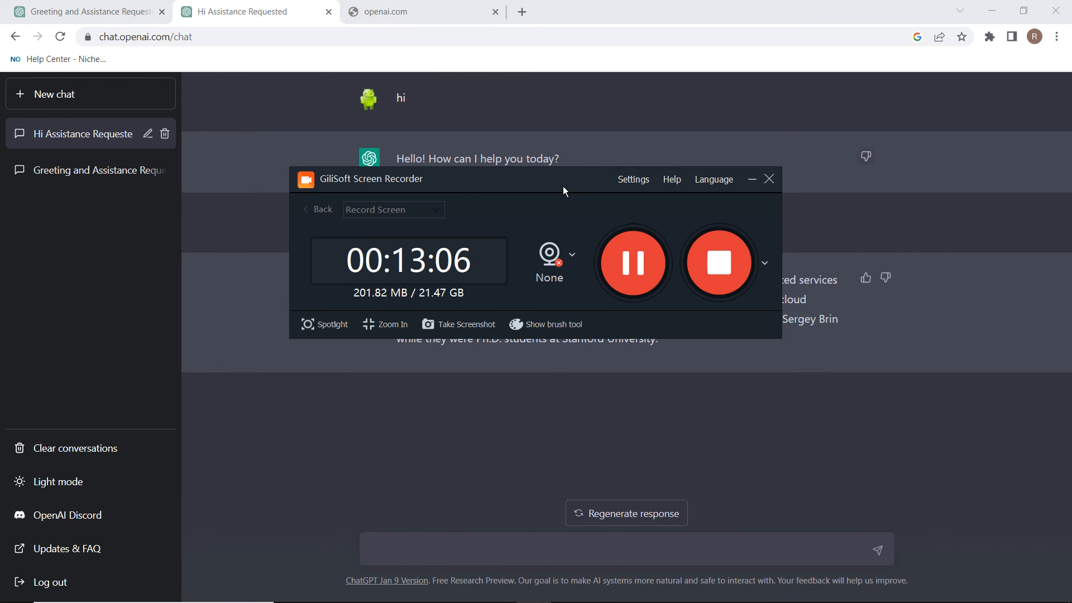